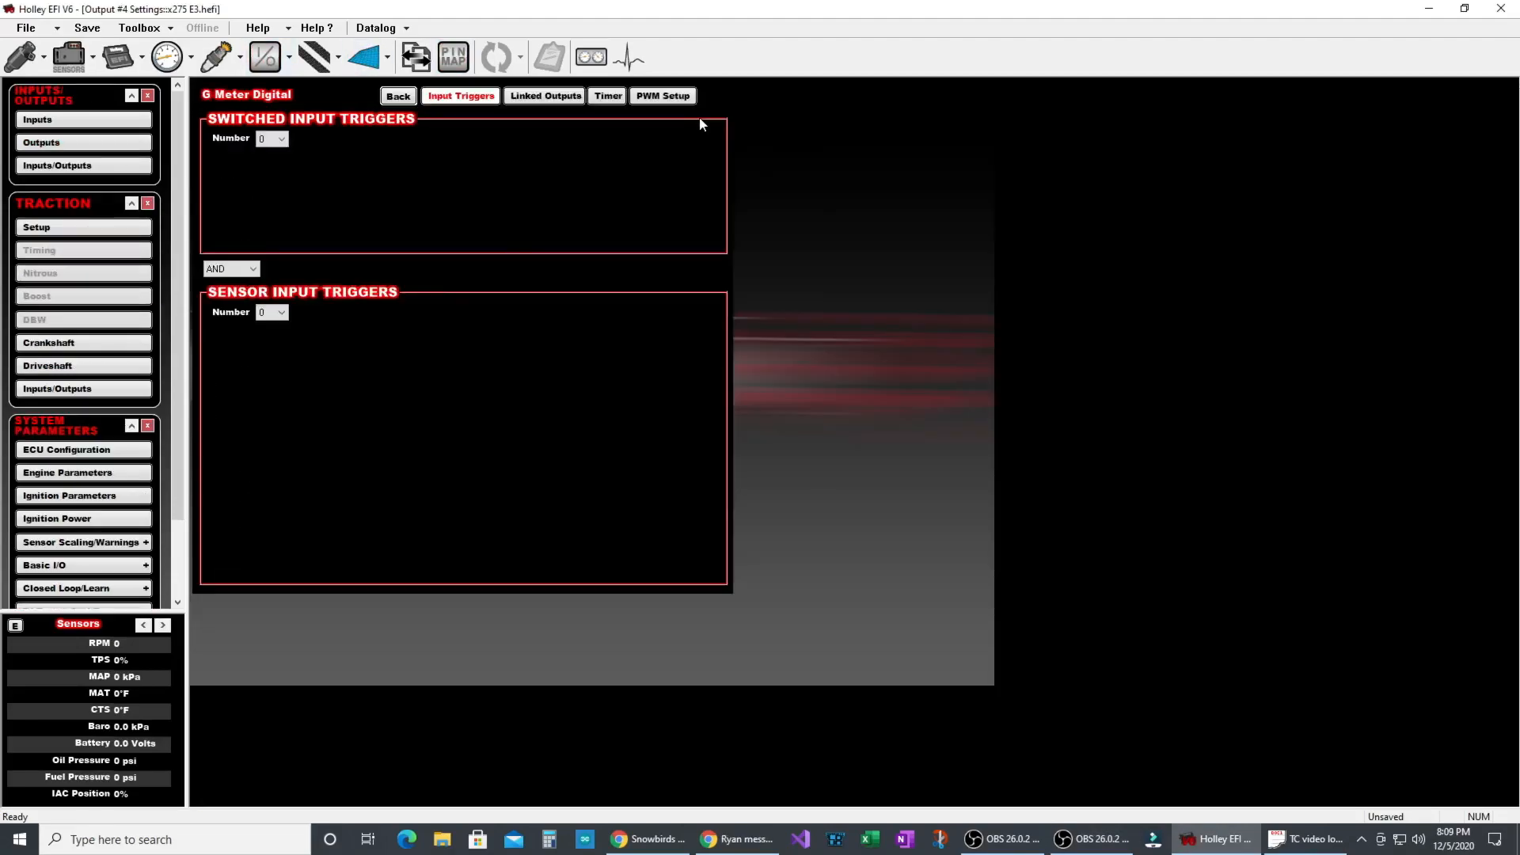
- Show the G Meter Digital PWM duty-cycle table and select the 12.0 V battery rows
click(661, 95)
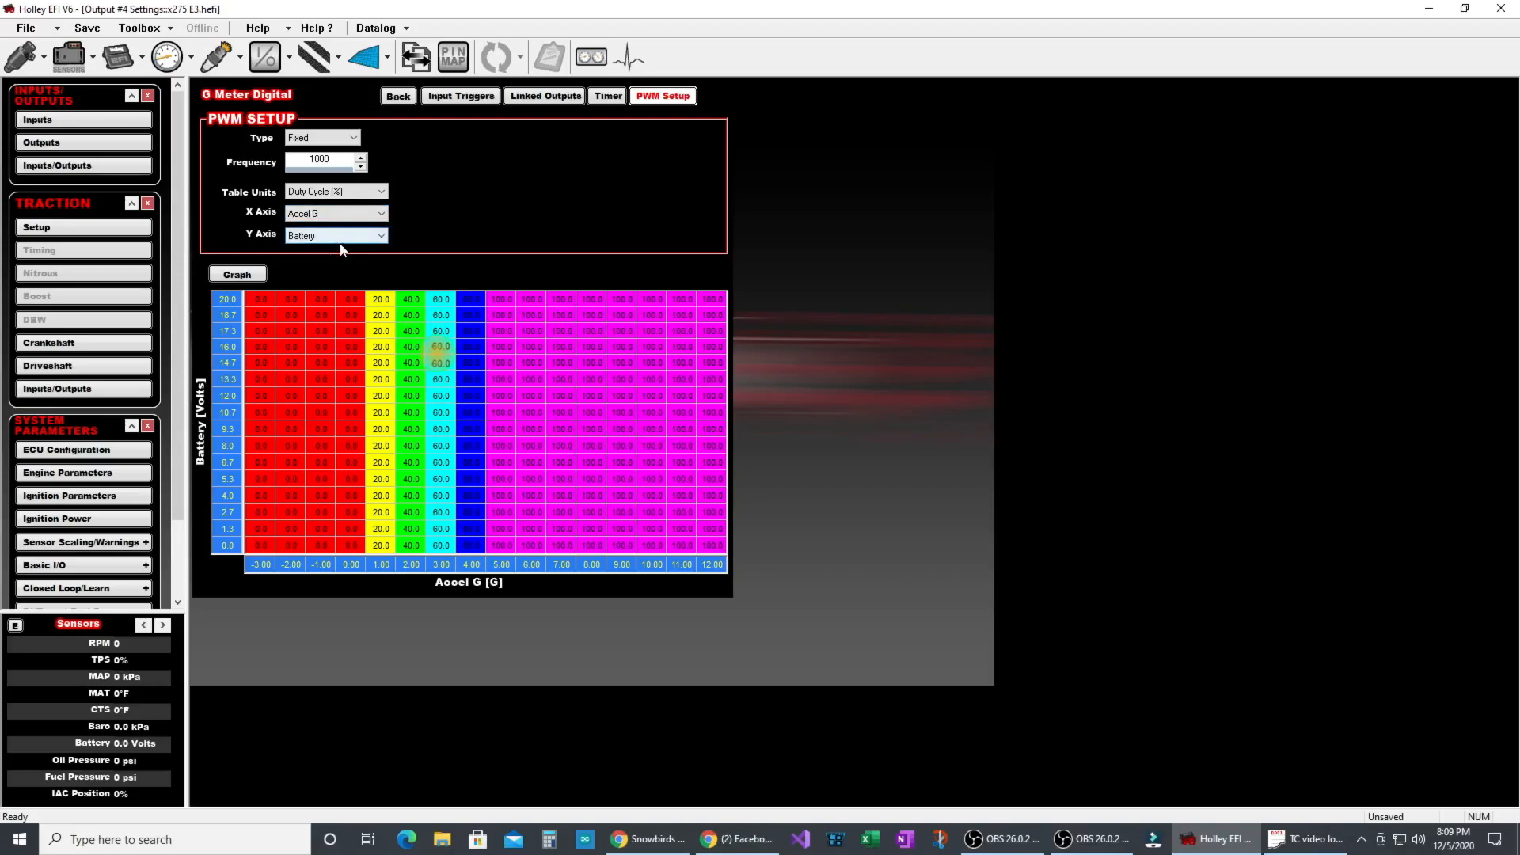
click(500, 395)
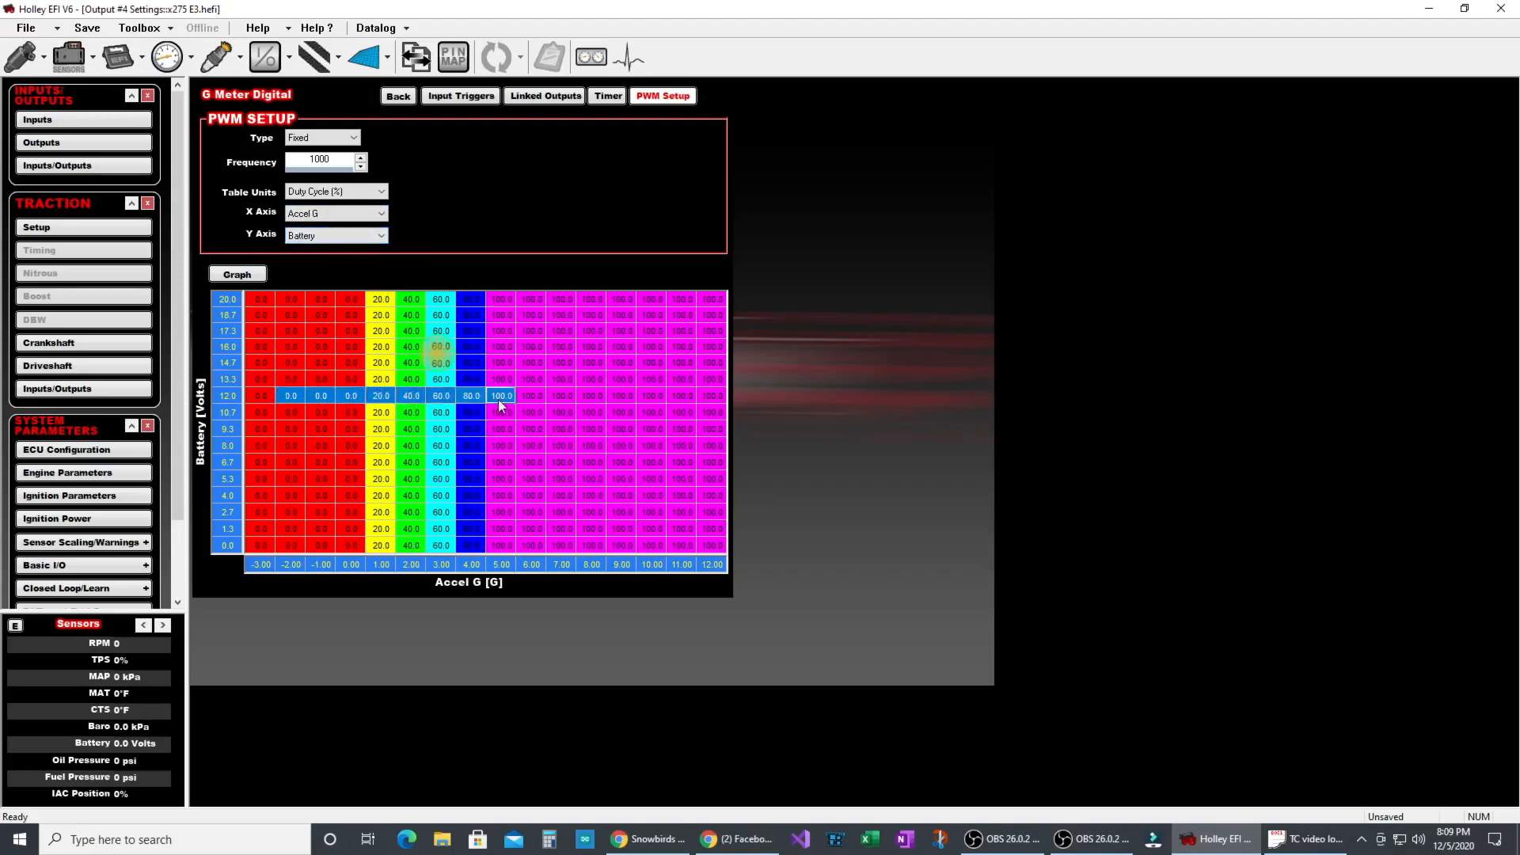
click(501, 445)
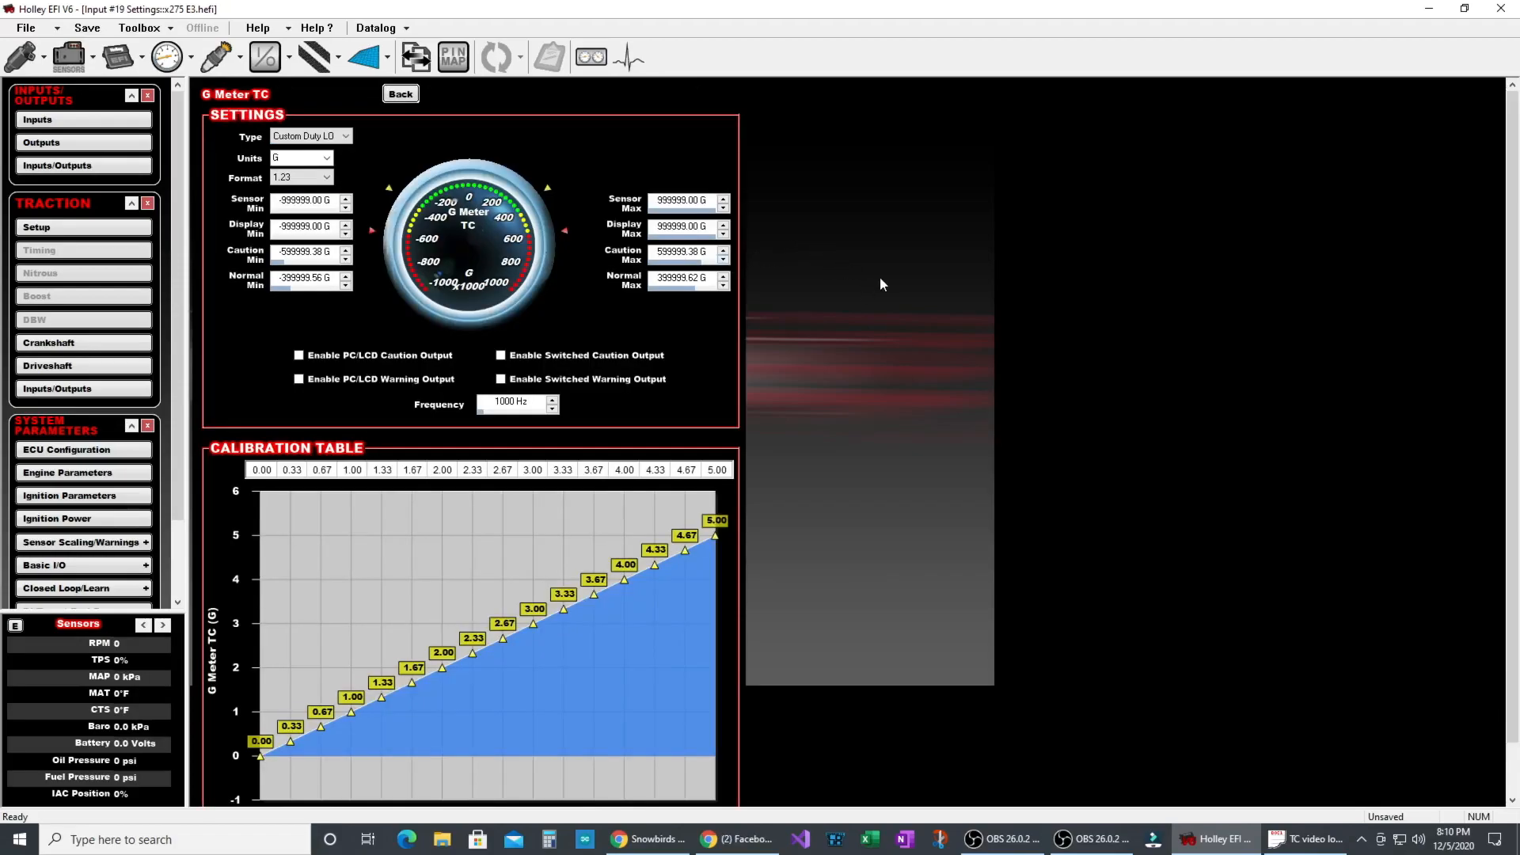
mouse_move(816, 256)
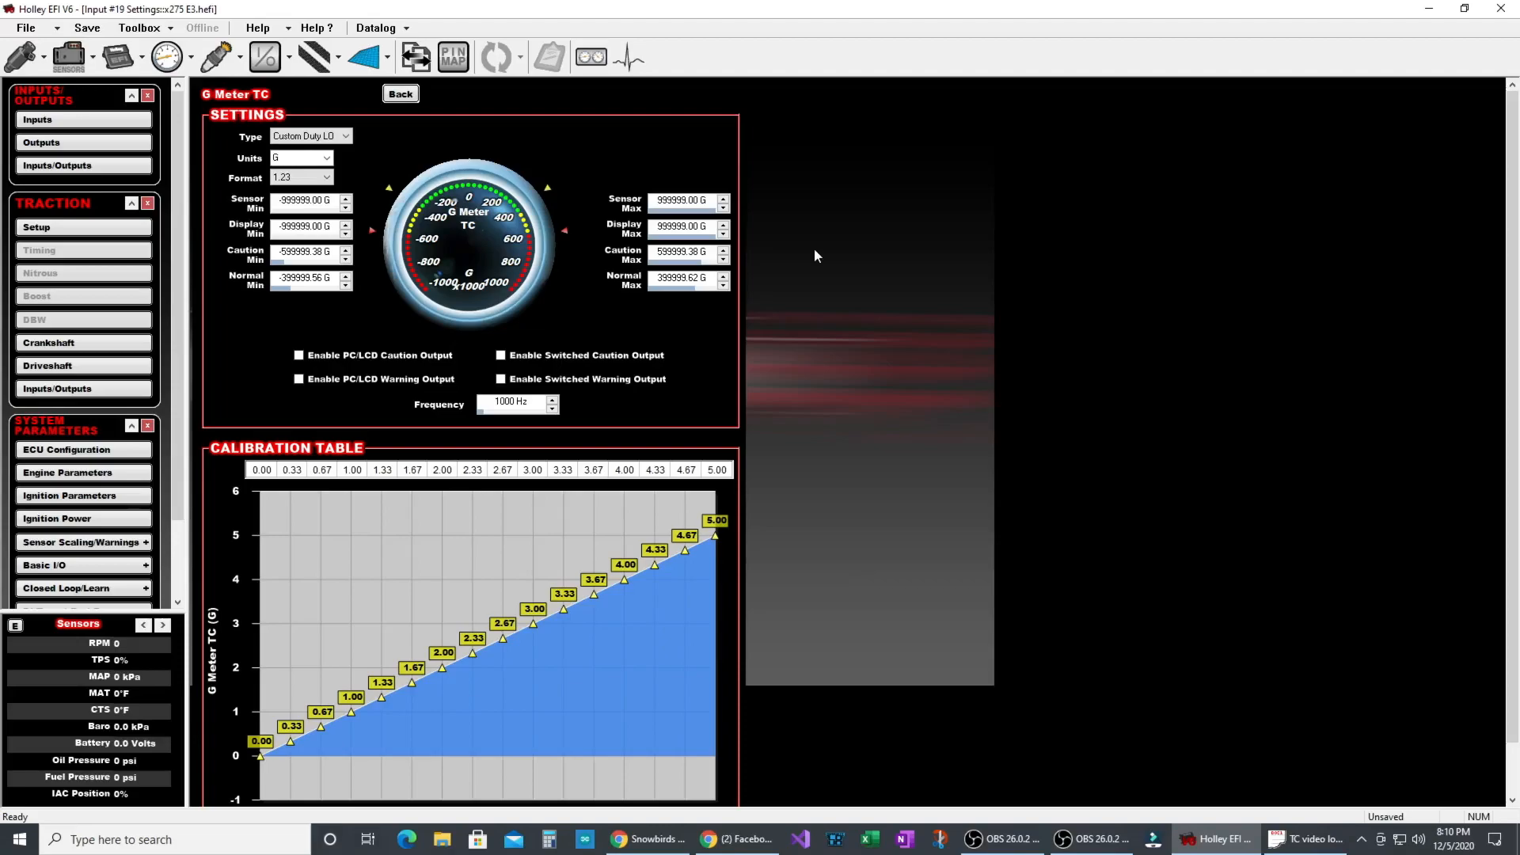
mouse_move(1005, 269)
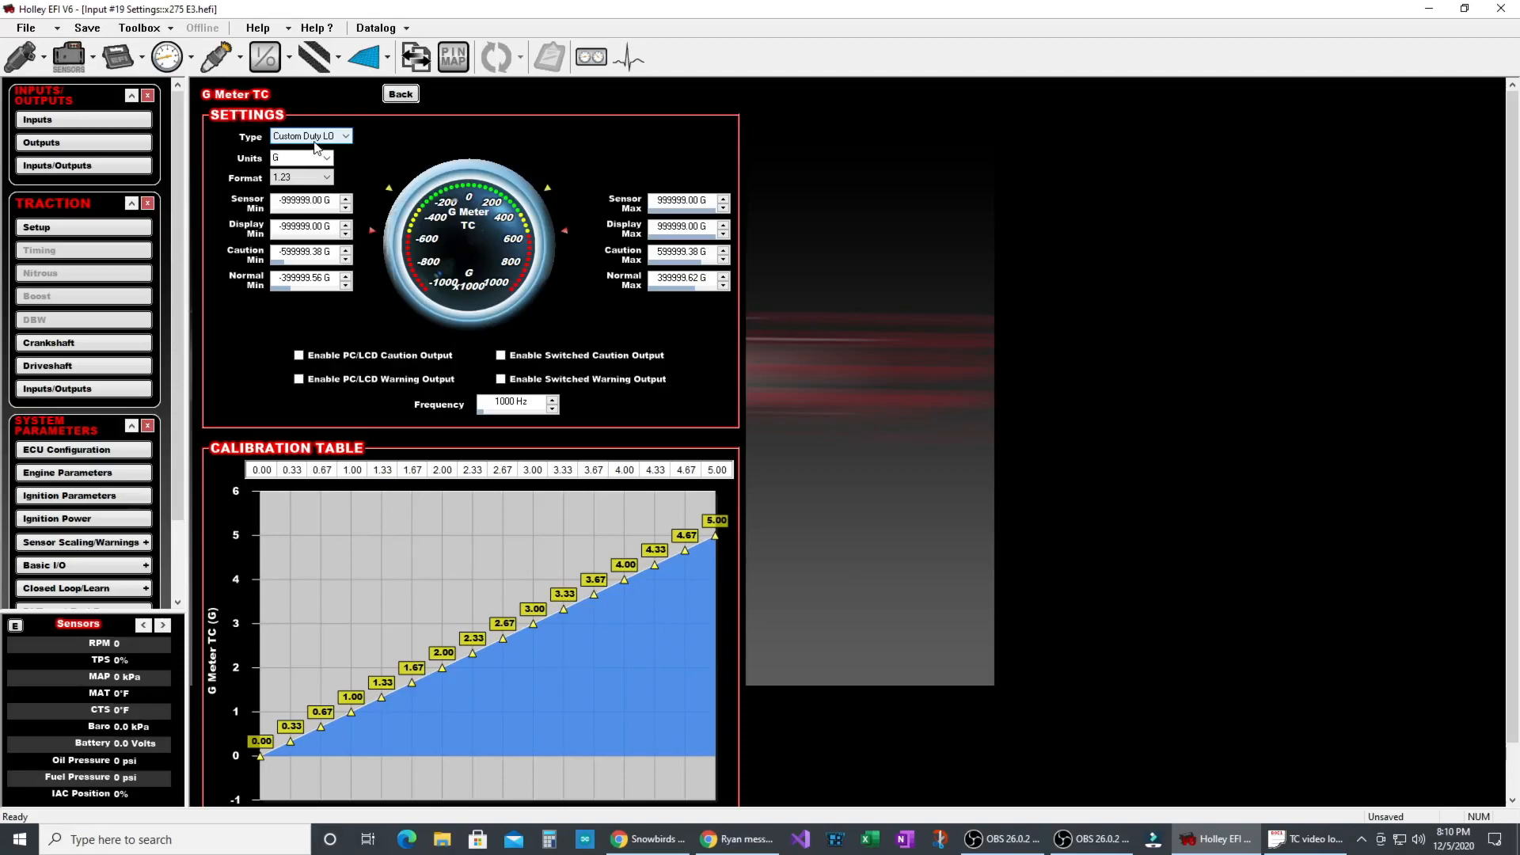
scroll(down, 3)
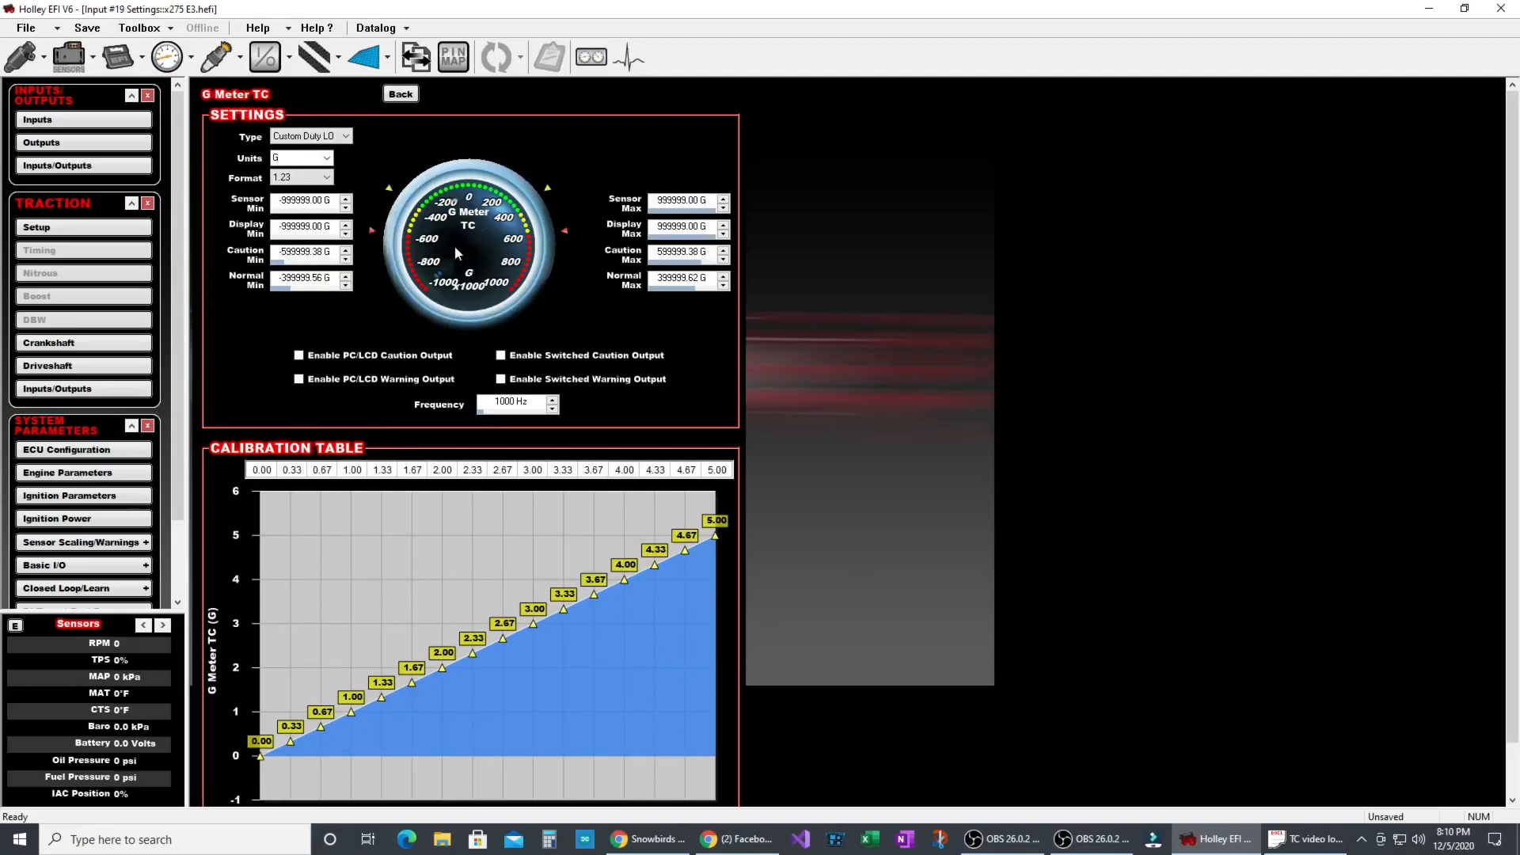
mouse_move(271, 494)
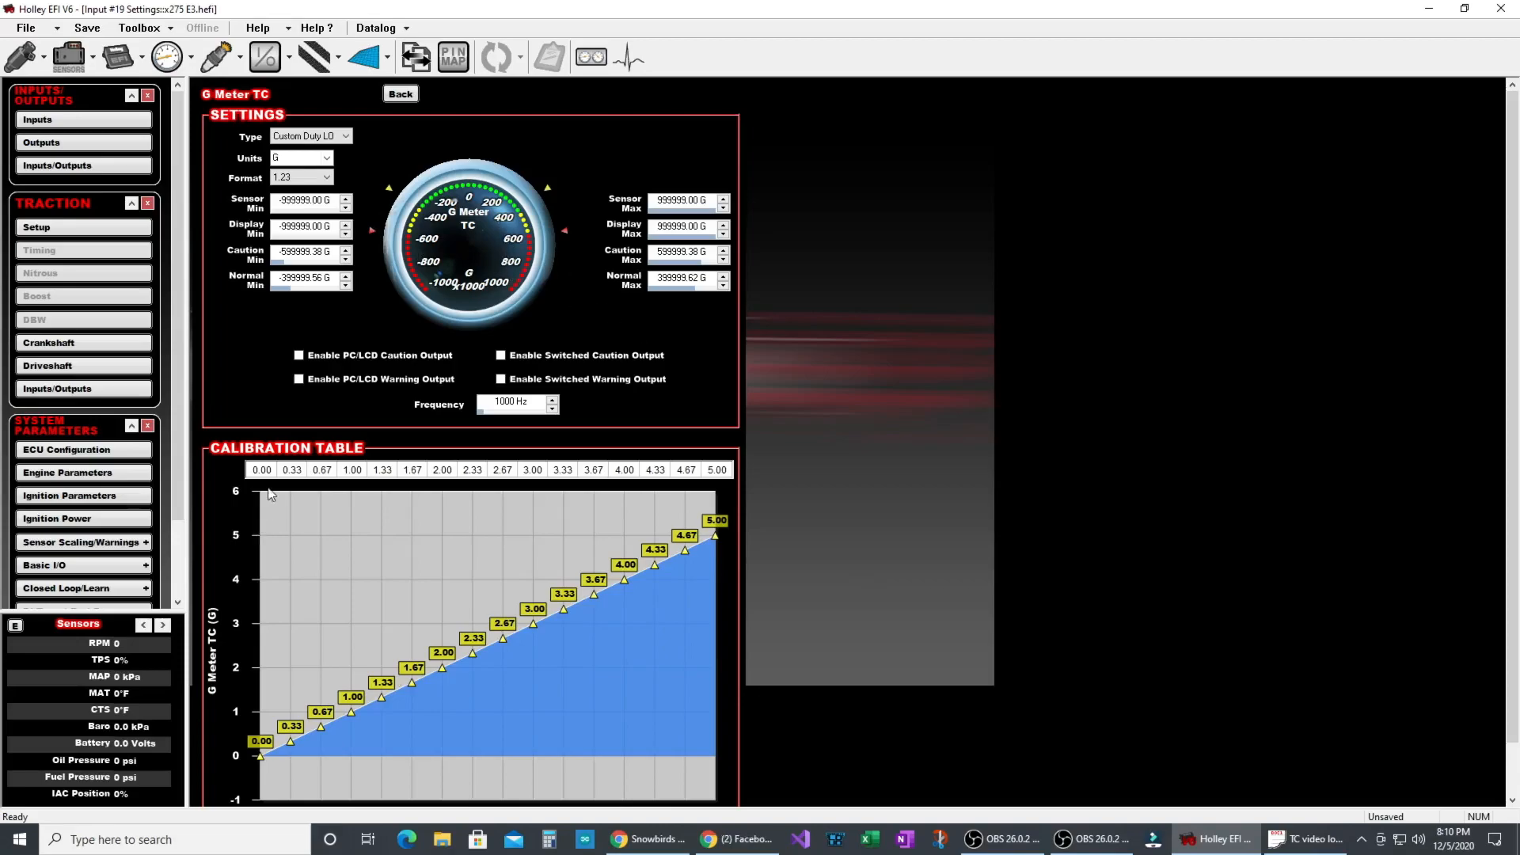
click(718, 469)
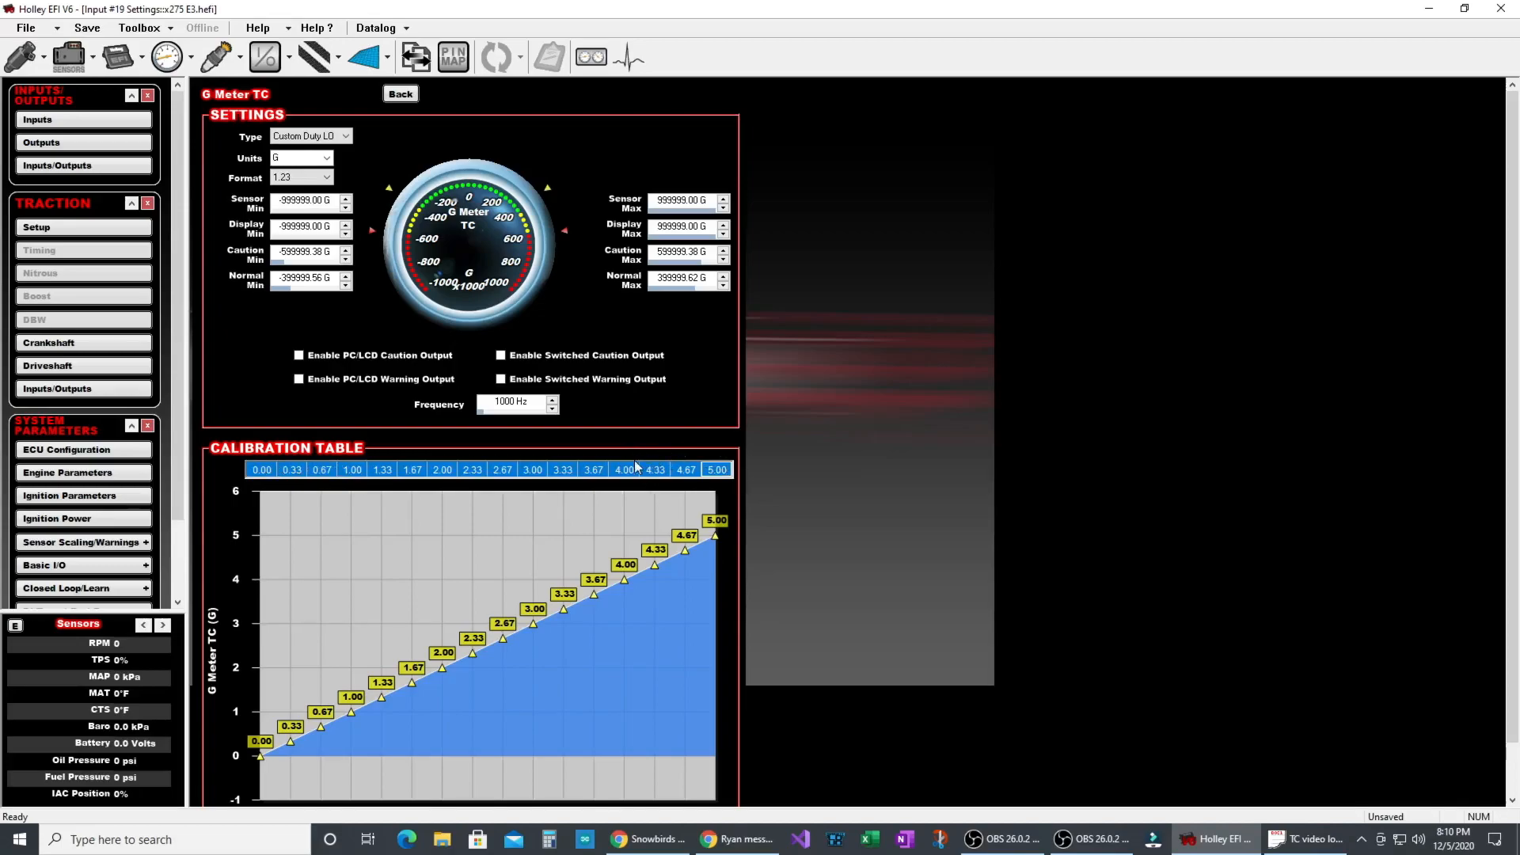
click(623, 469)
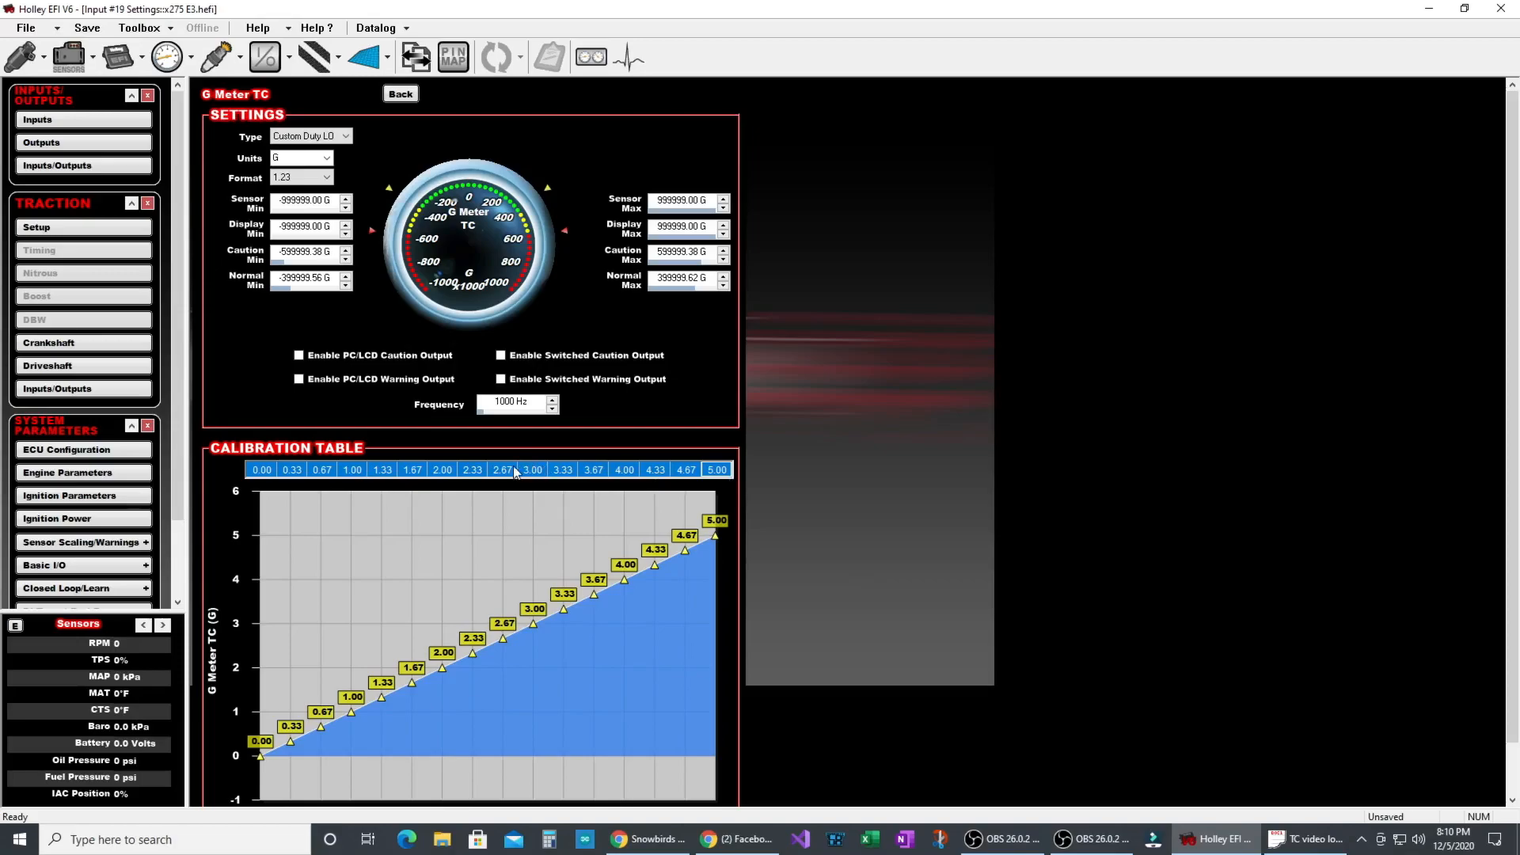
- Multiply the selected G Meter TC calibration row by 100 with Offset Selected, giving 0–500 G
right_click(514, 470)
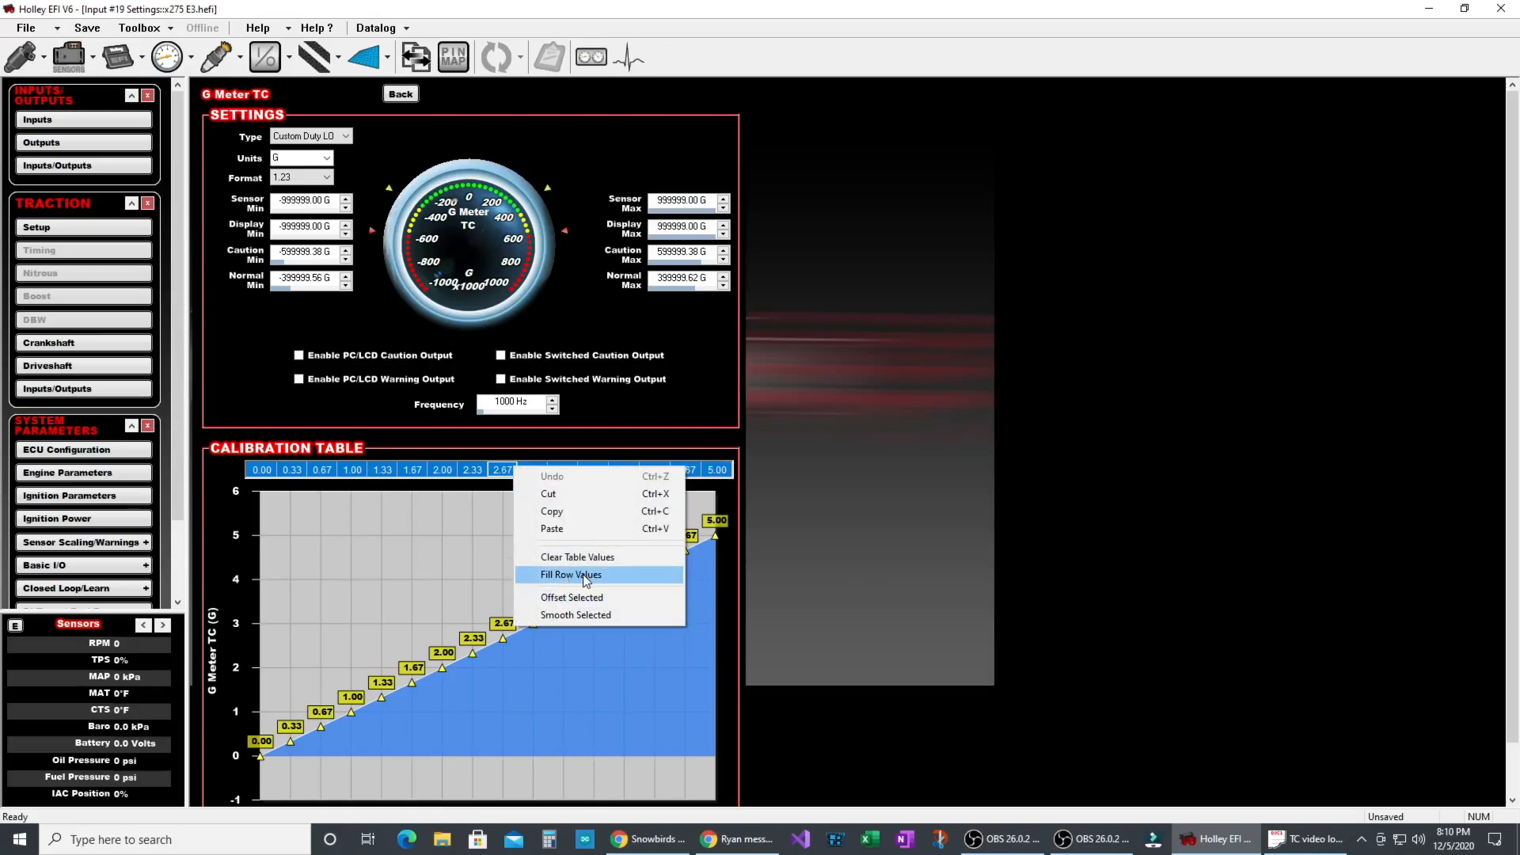
click(570, 596)
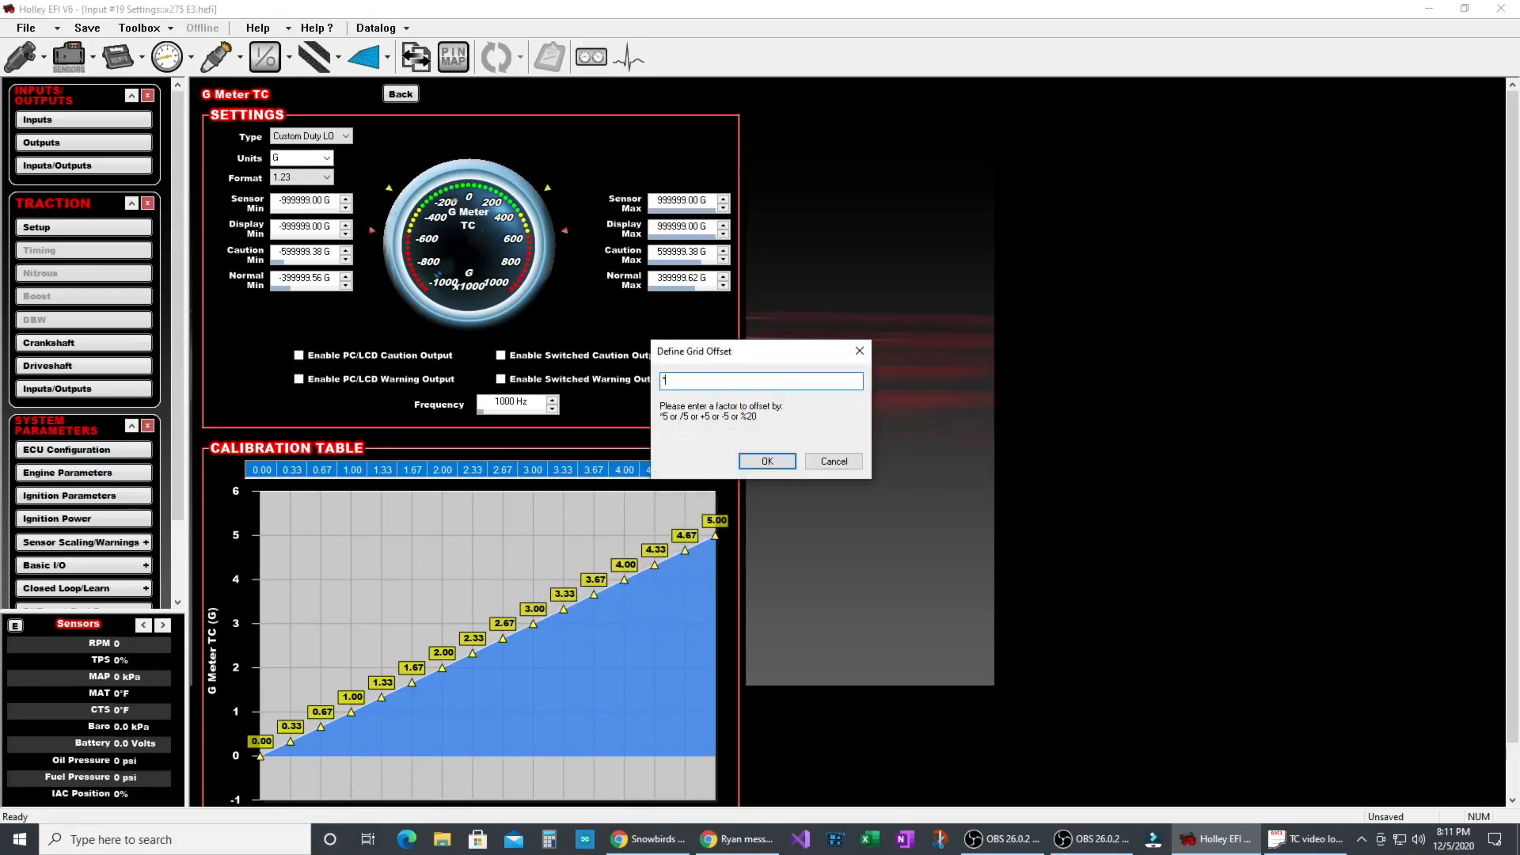
click(765, 460)
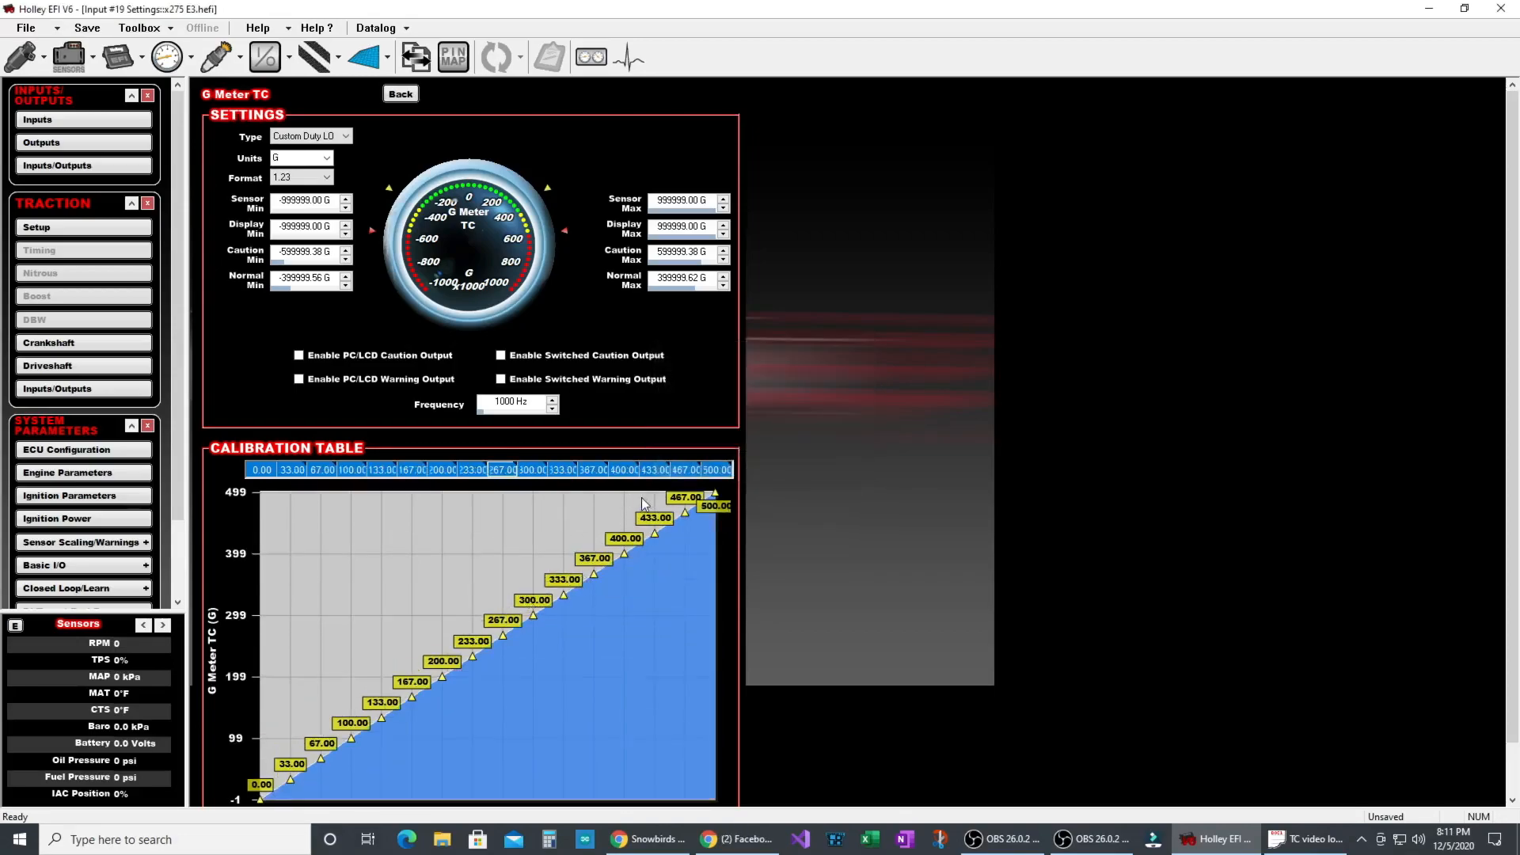
mouse_move(566, 435)
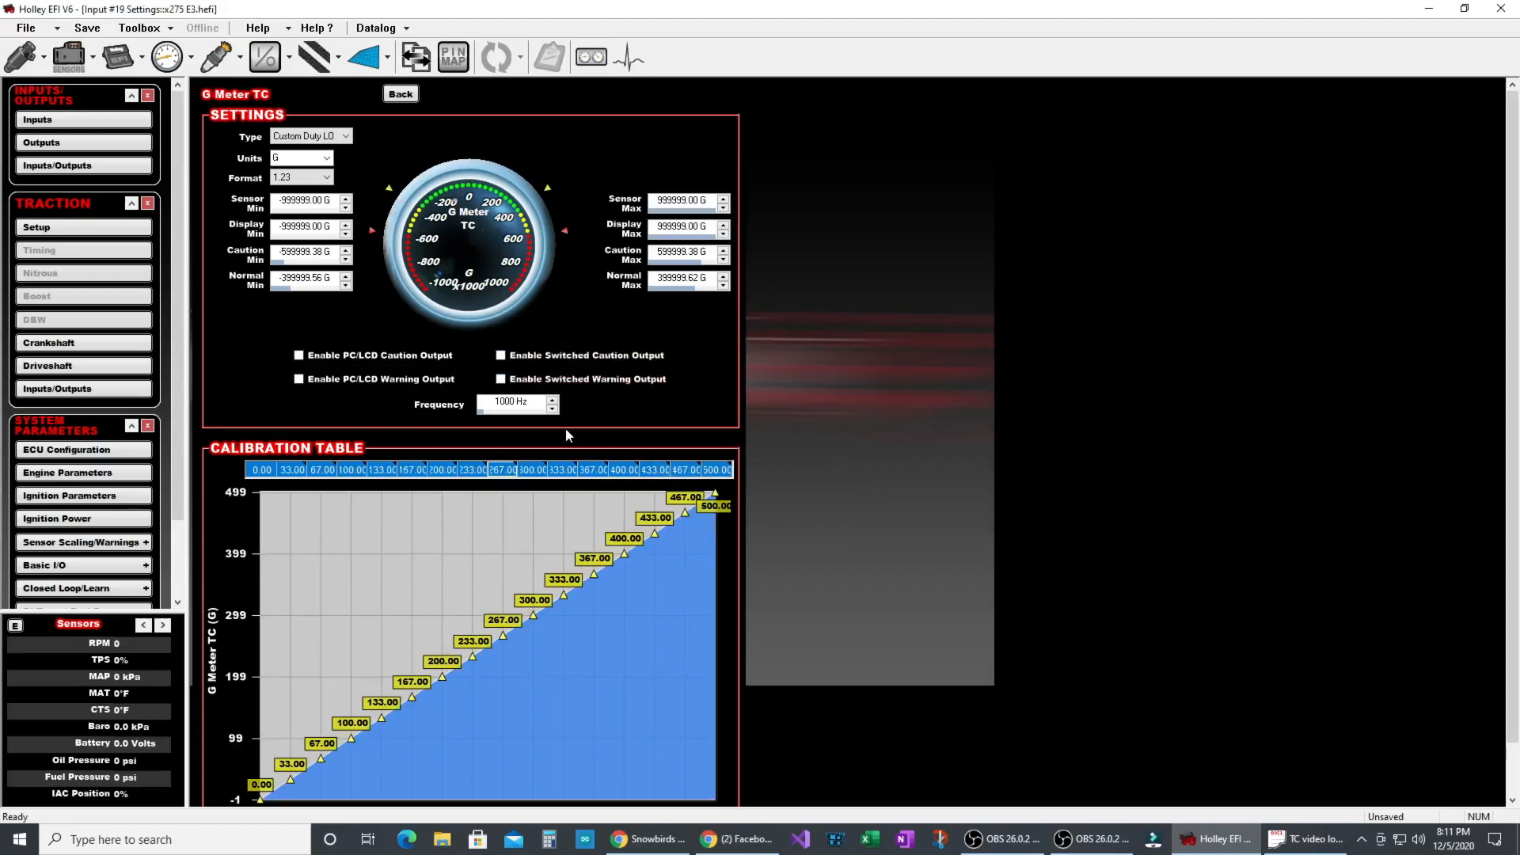
scroll(down, 3)
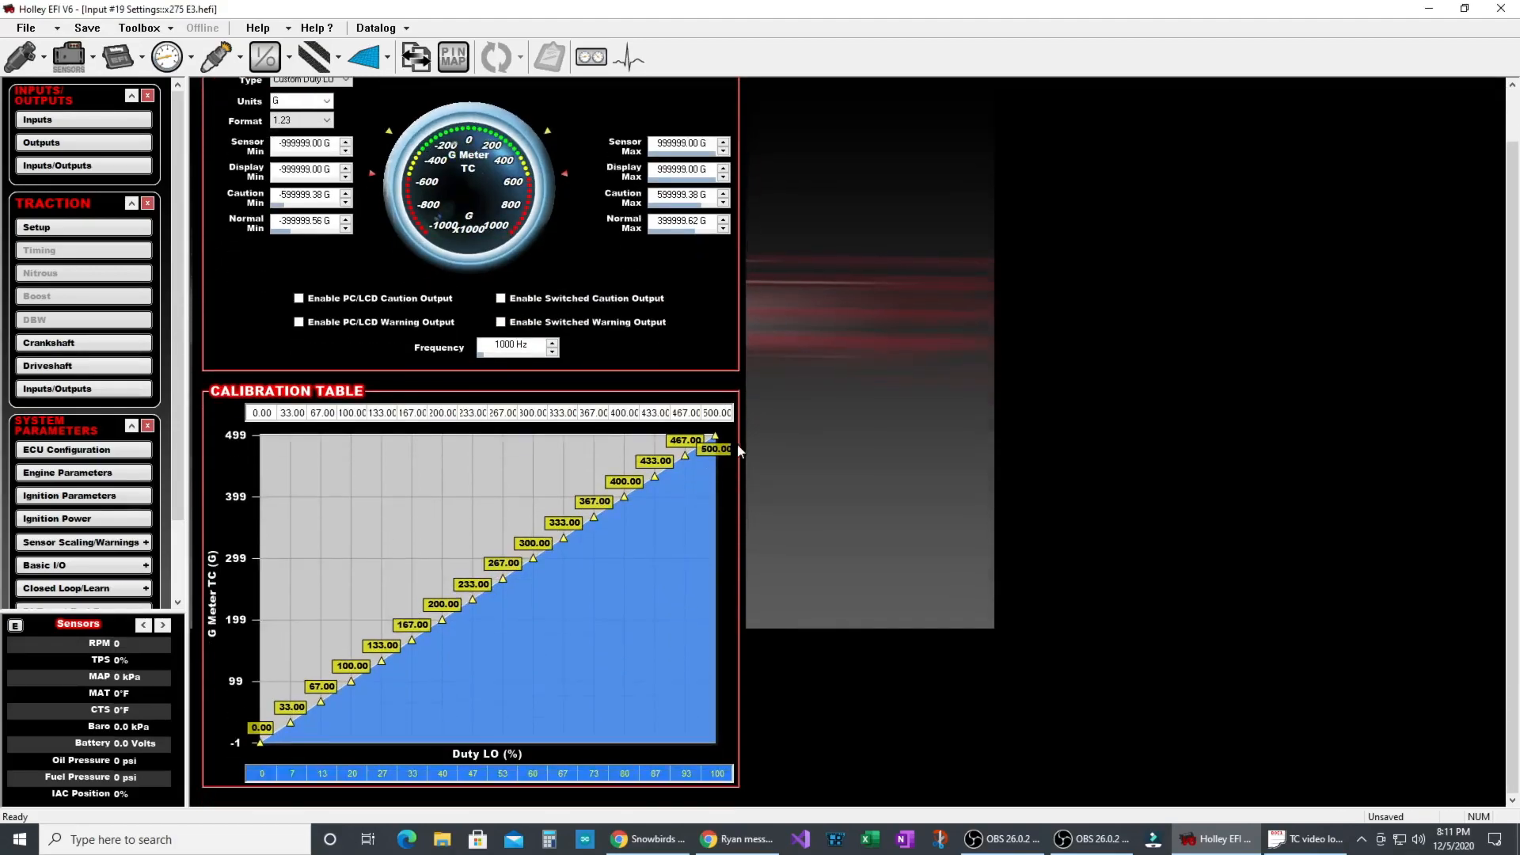
mouse_move(780, 444)
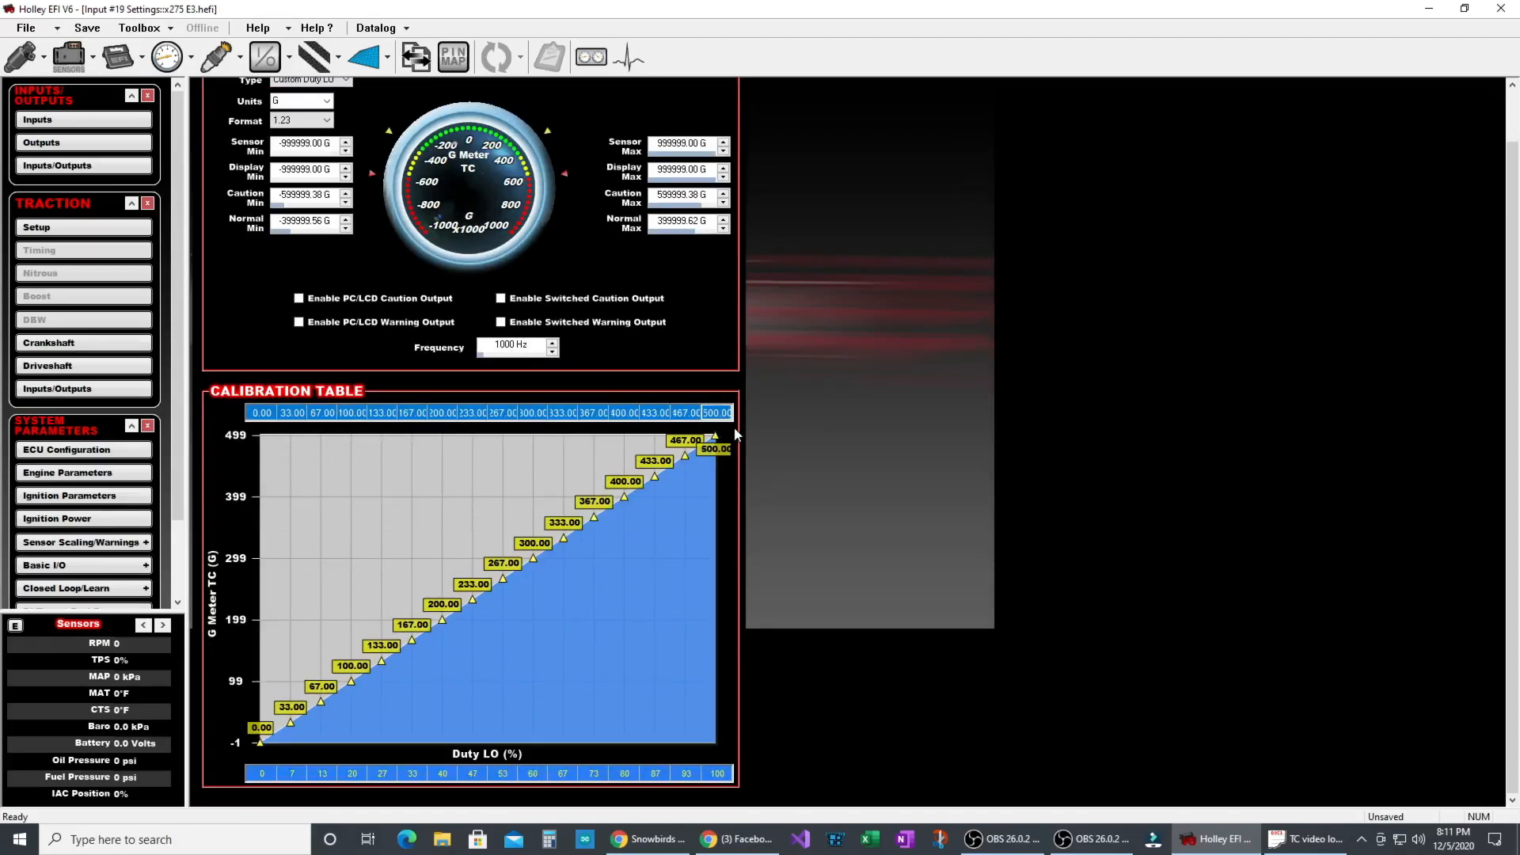
mouse_move(647, 527)
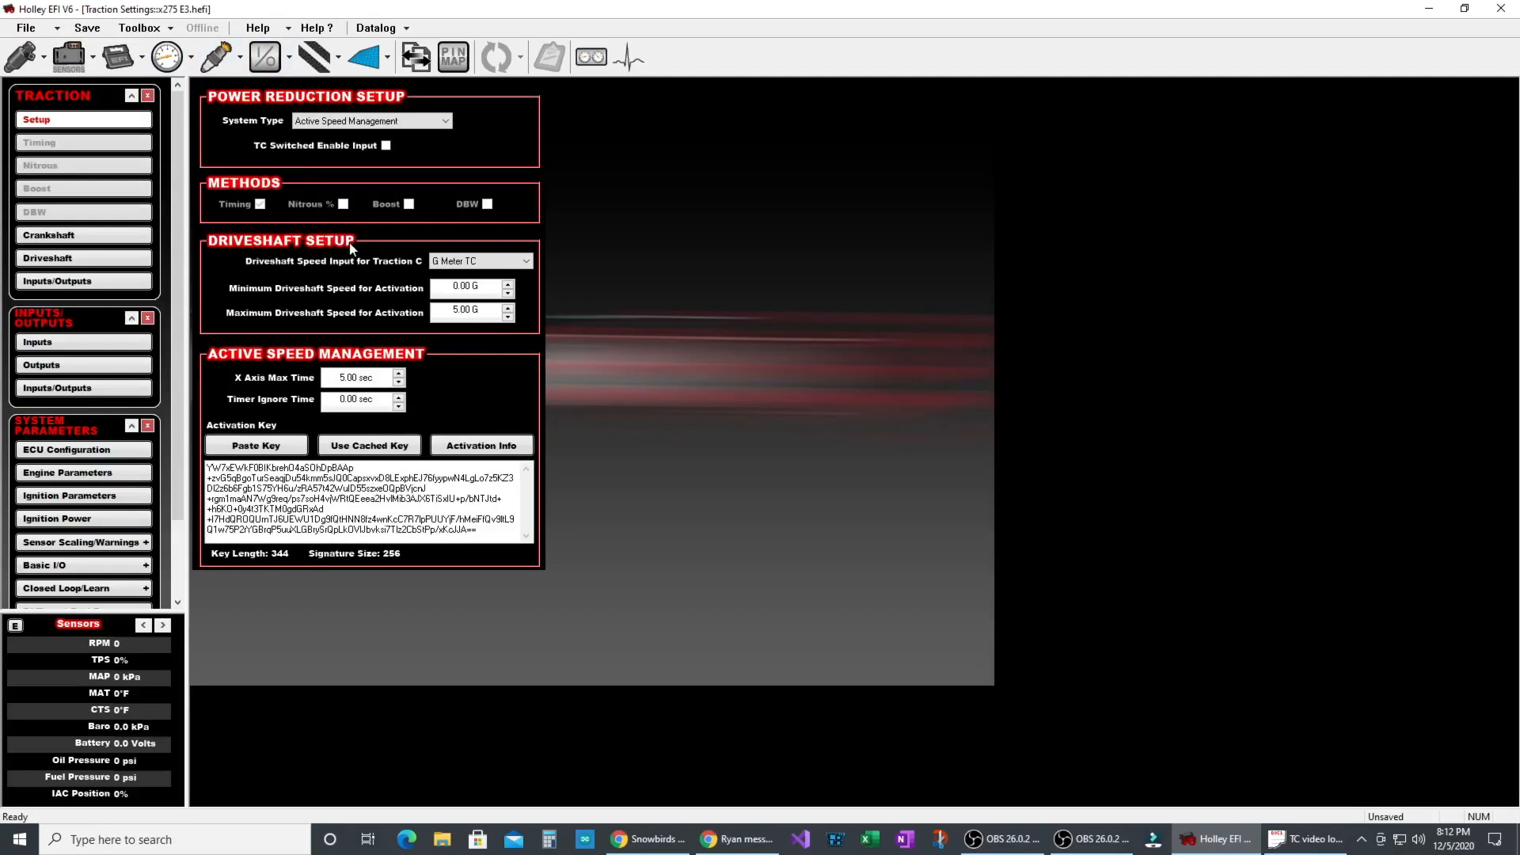
mouse_move(523, 323)
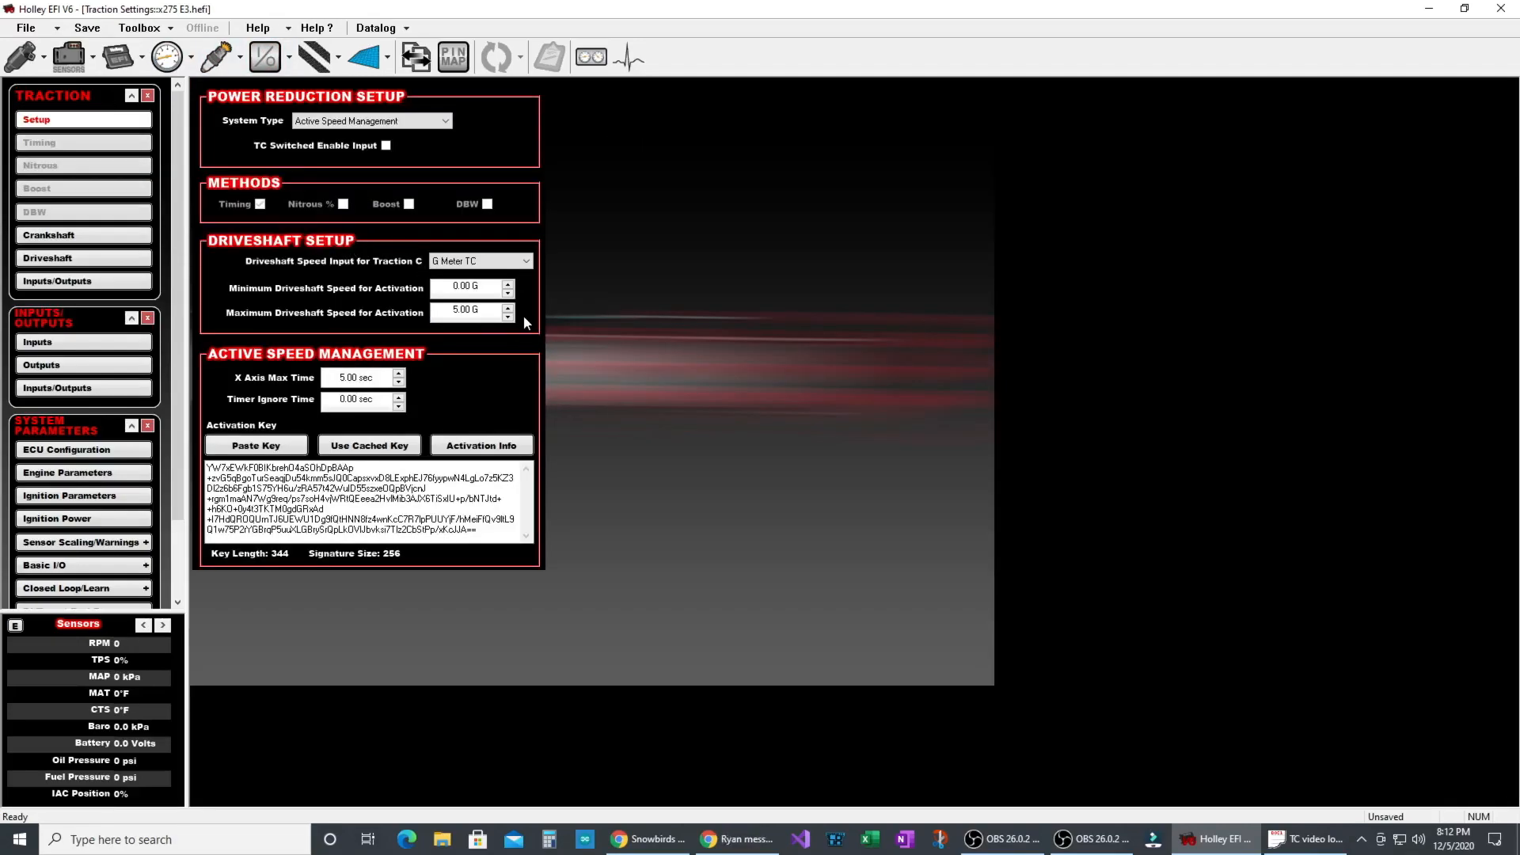
mouse_move(354, 267)
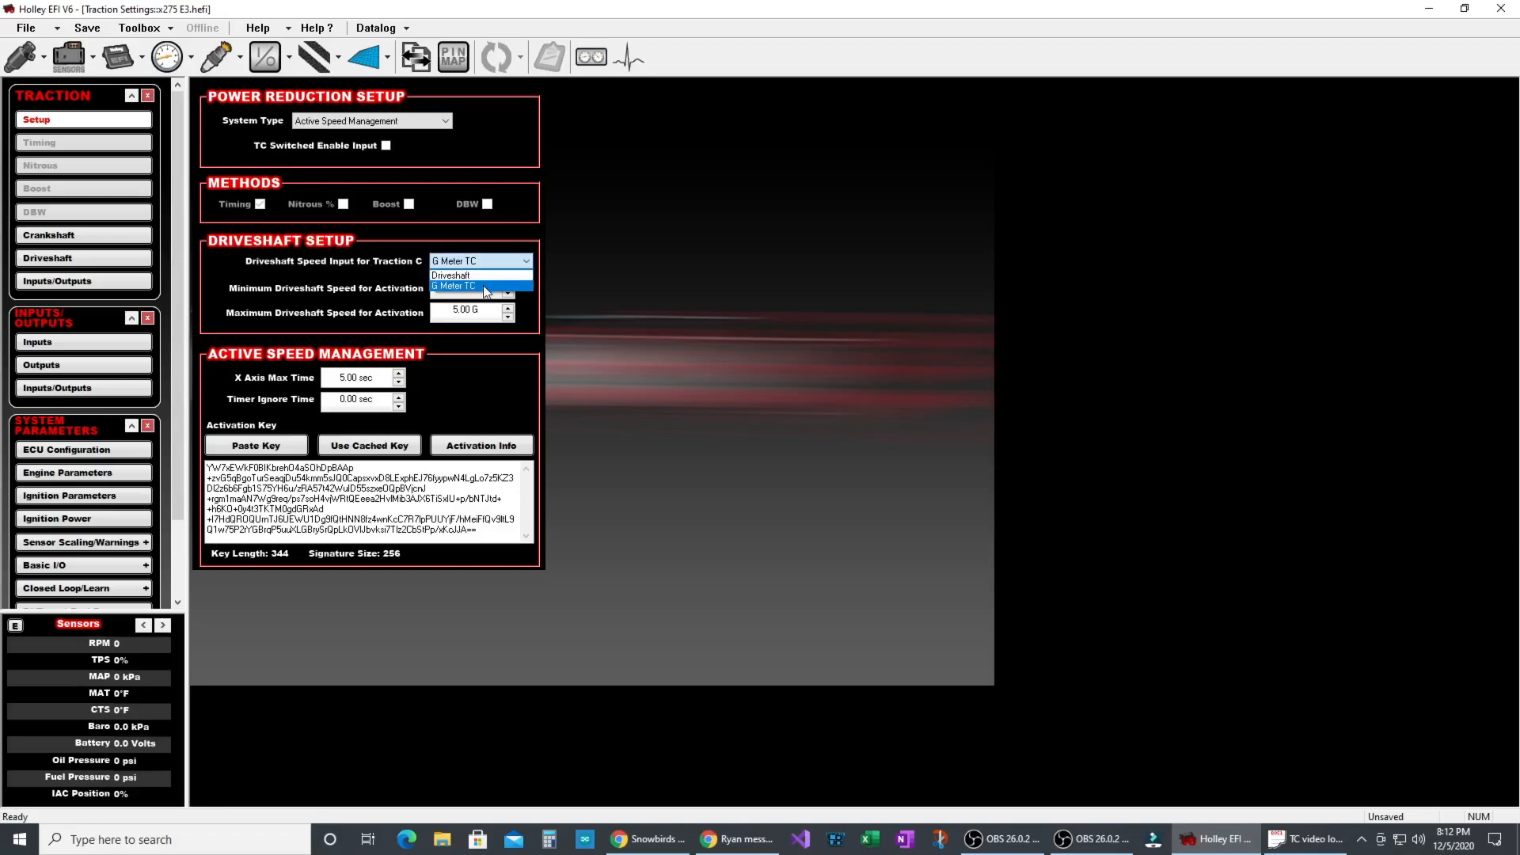
- Keep G Meter TC as the driveshaft speed input, active from 0.00 to 5.00 G
click(456, 285)
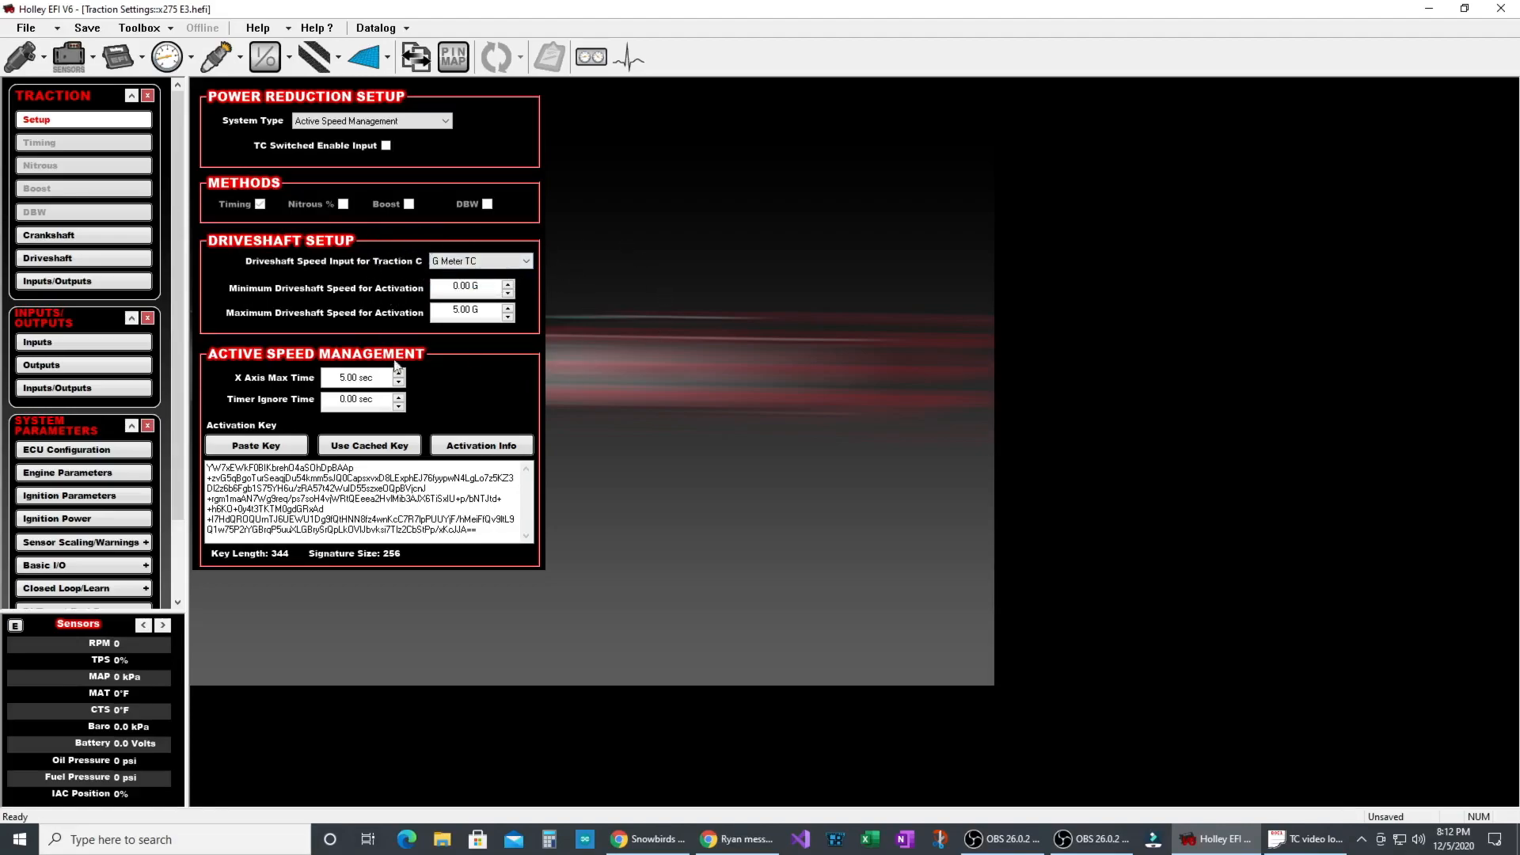
mouse_move(422, 319)
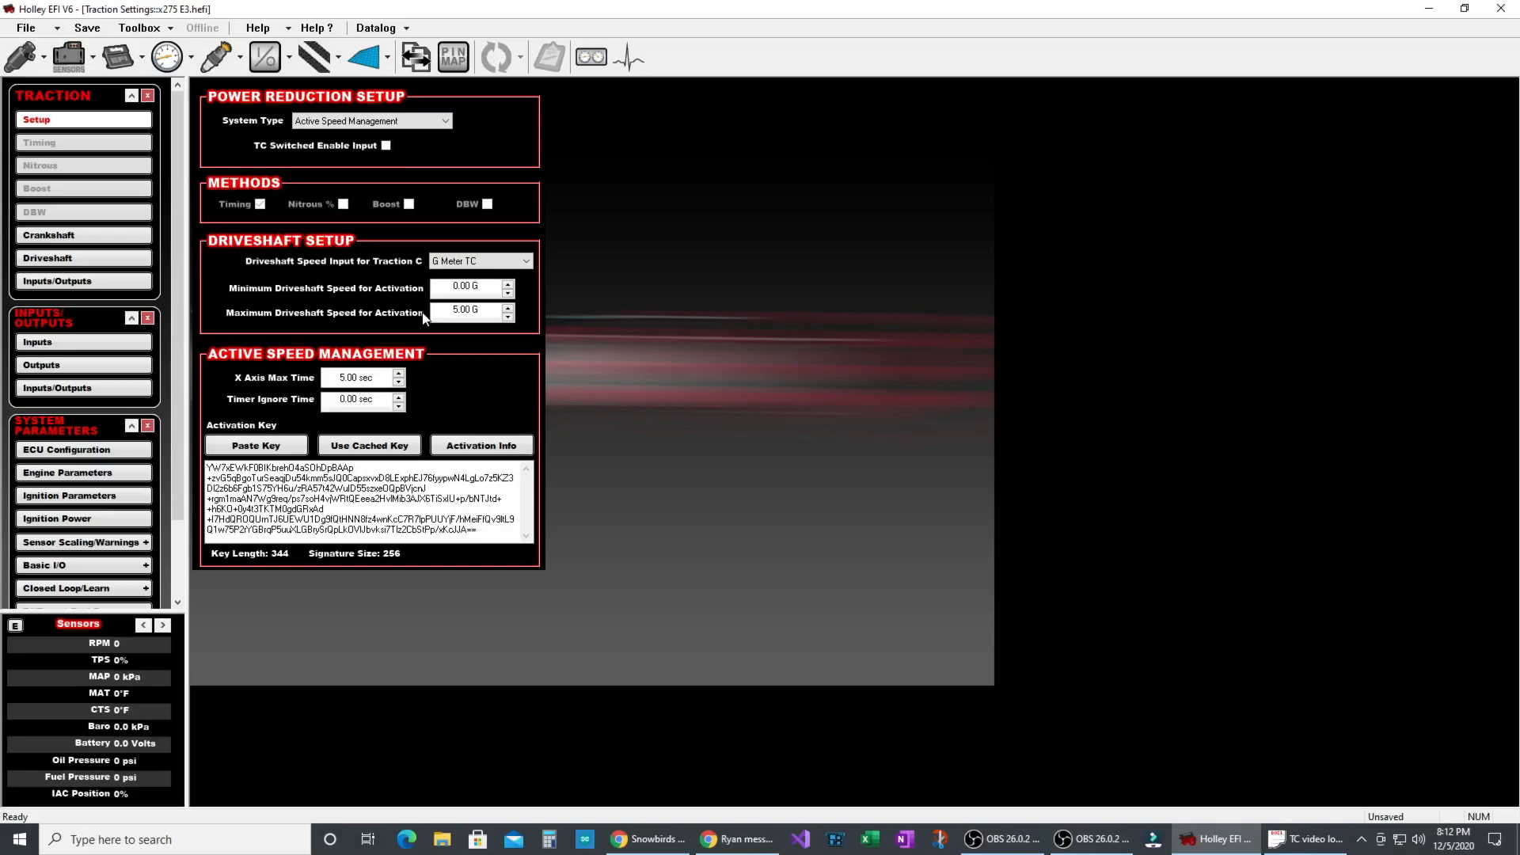
click(47, 258)
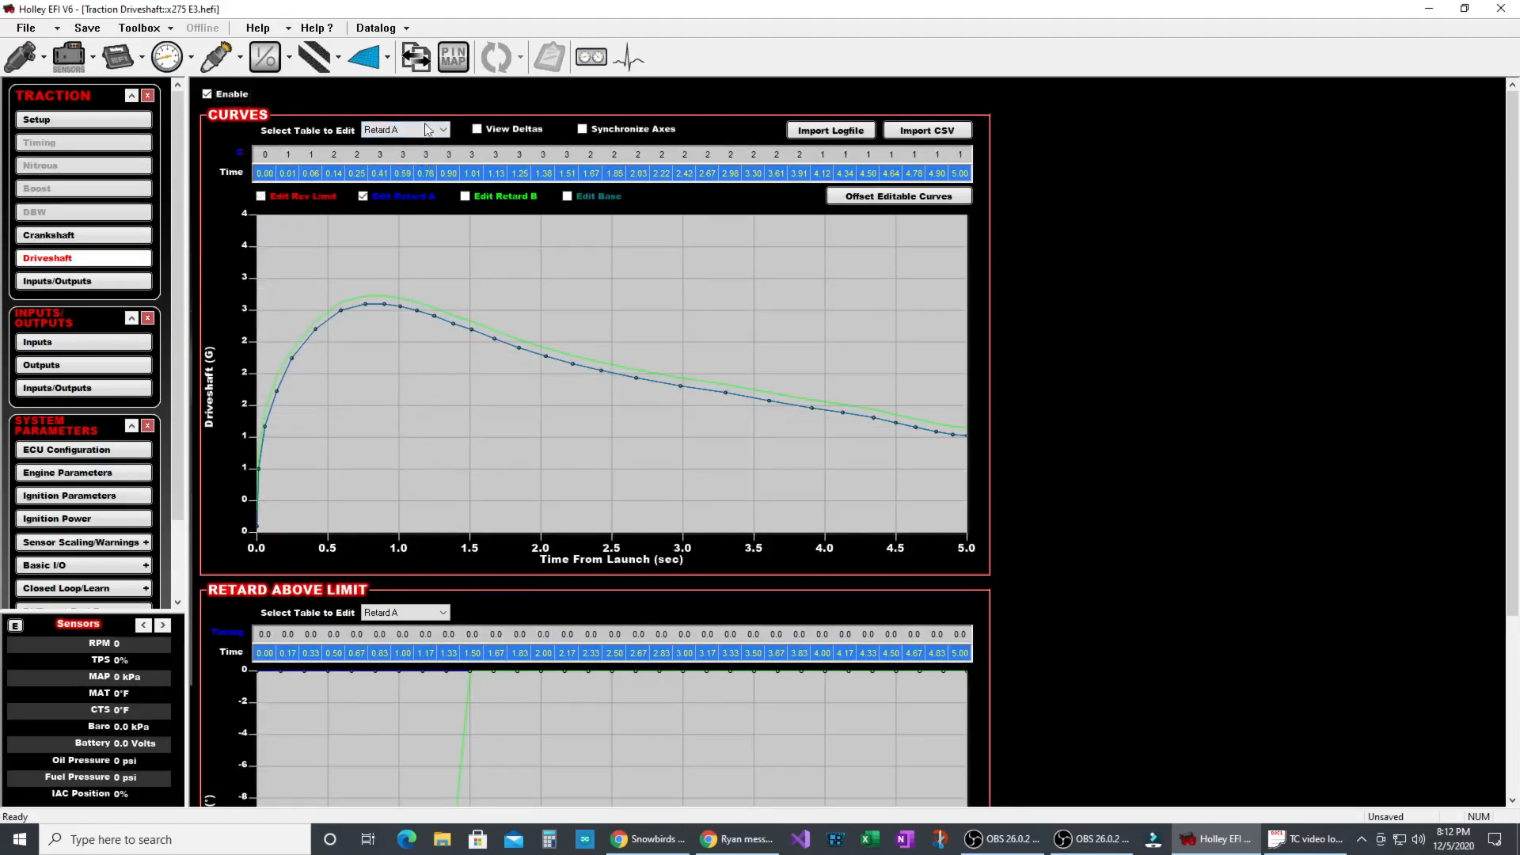
- Switch the curve being edited among Retard B, Rev Limit and Retard A
click(402, 129)
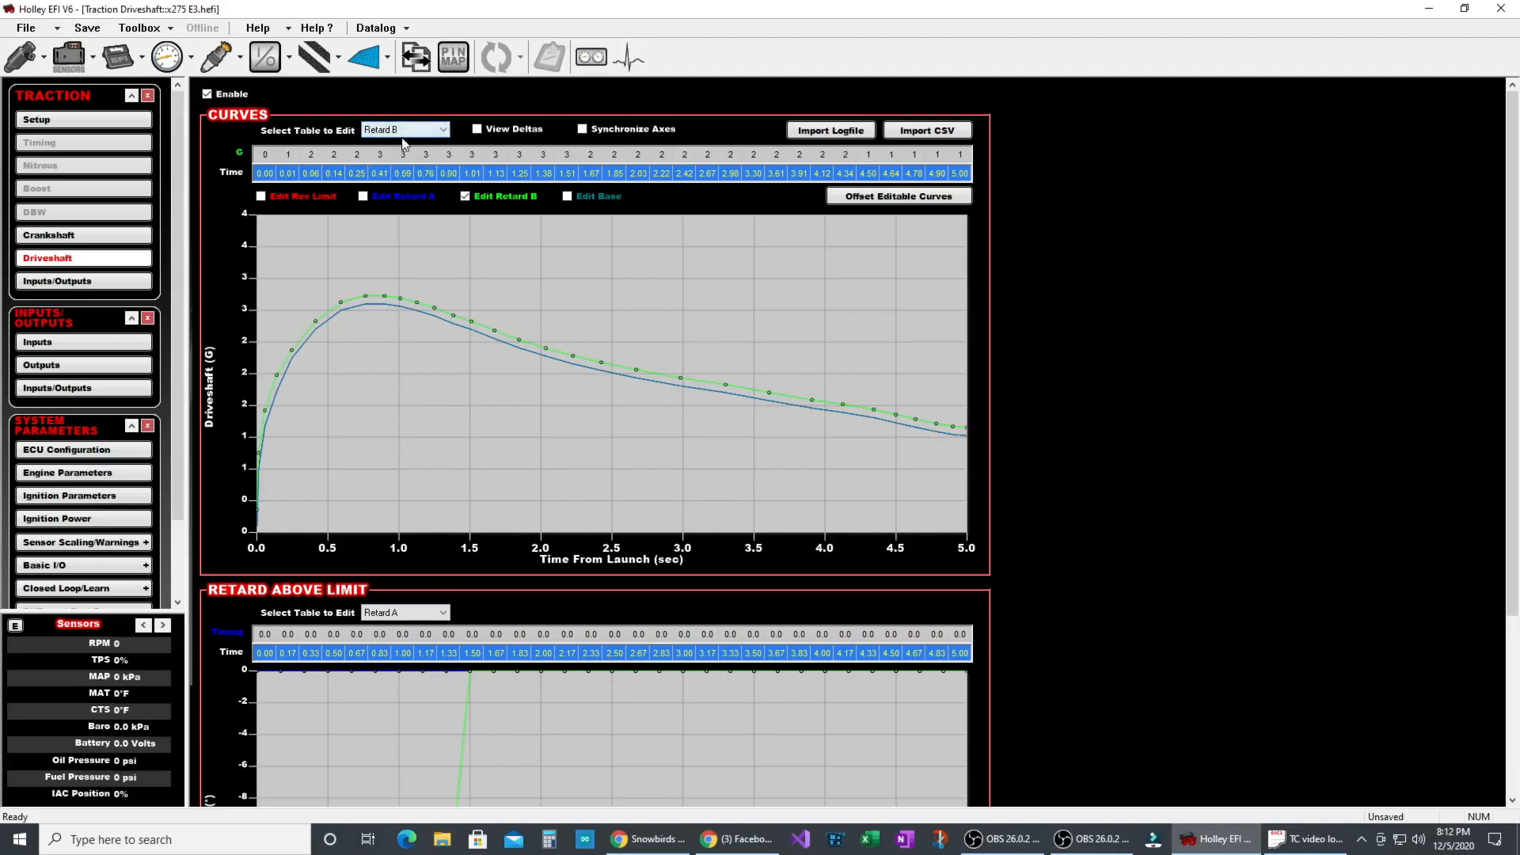
click(441, 129)
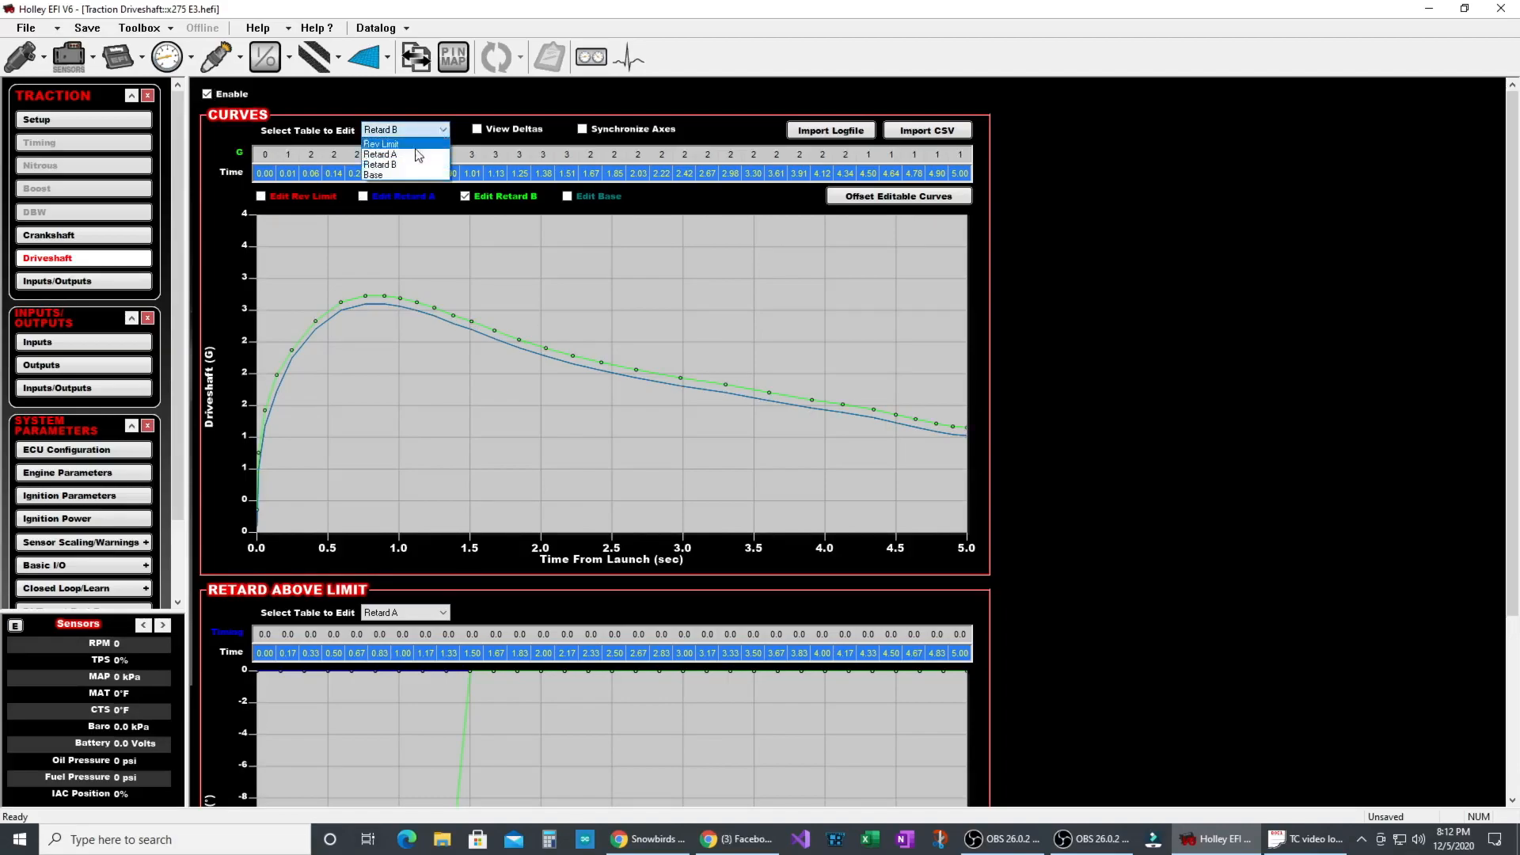
click(381, 143)
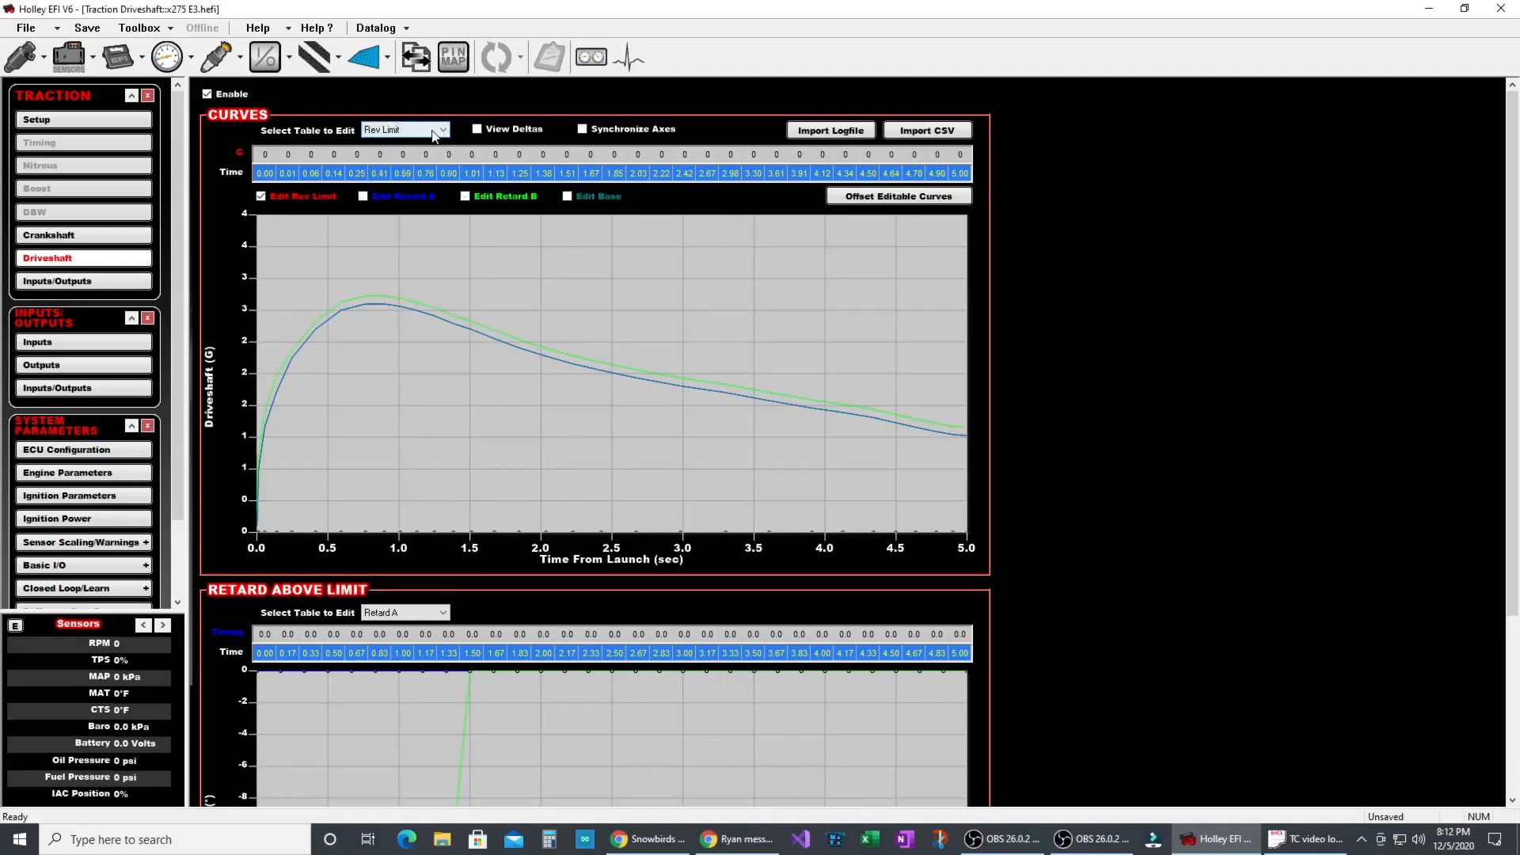
click(402, 129)
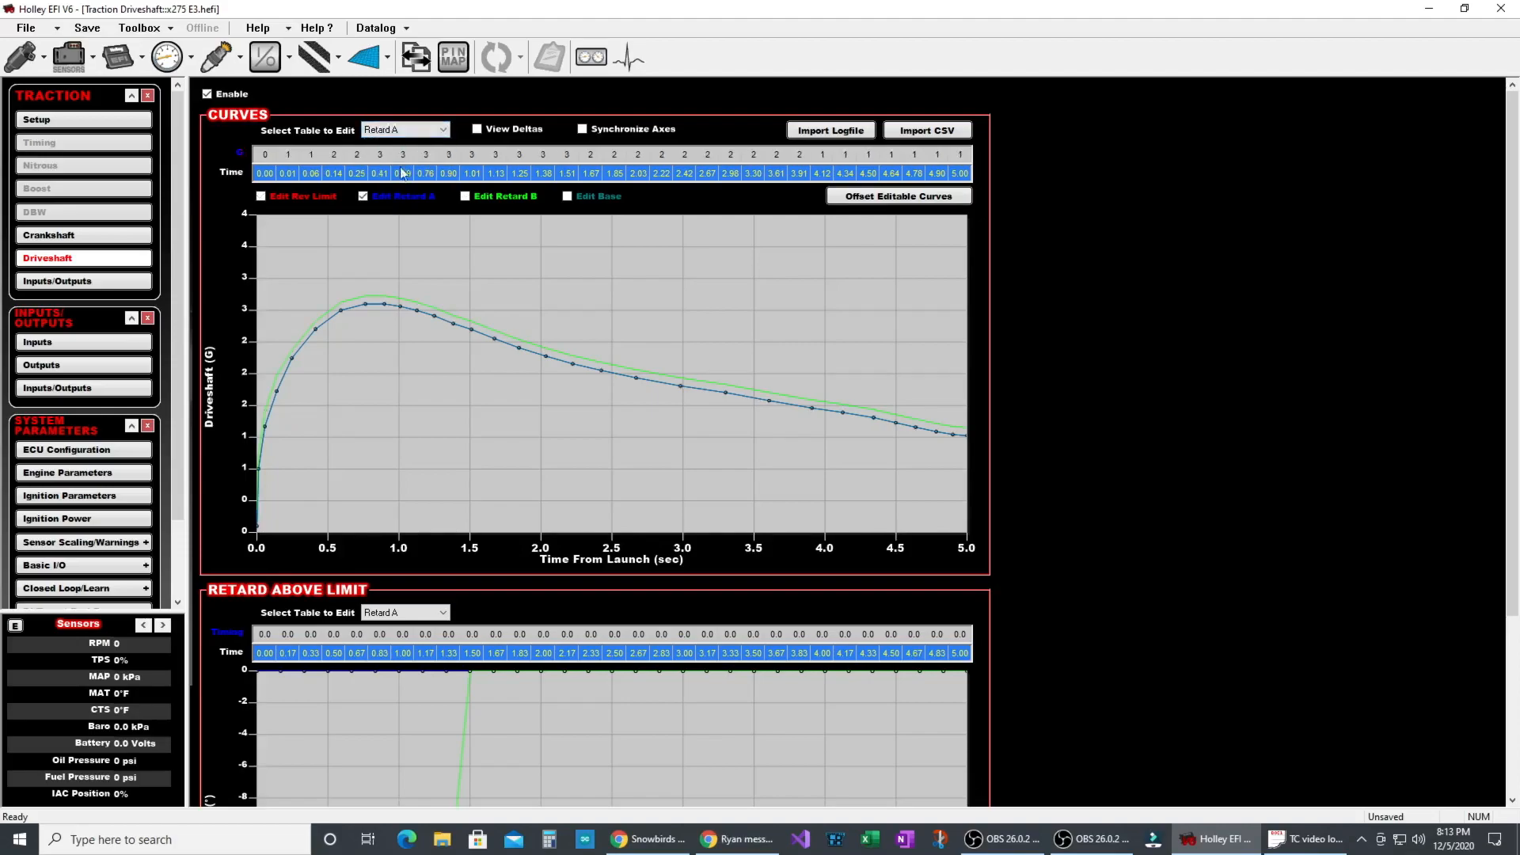
mouse_move(366, 354)
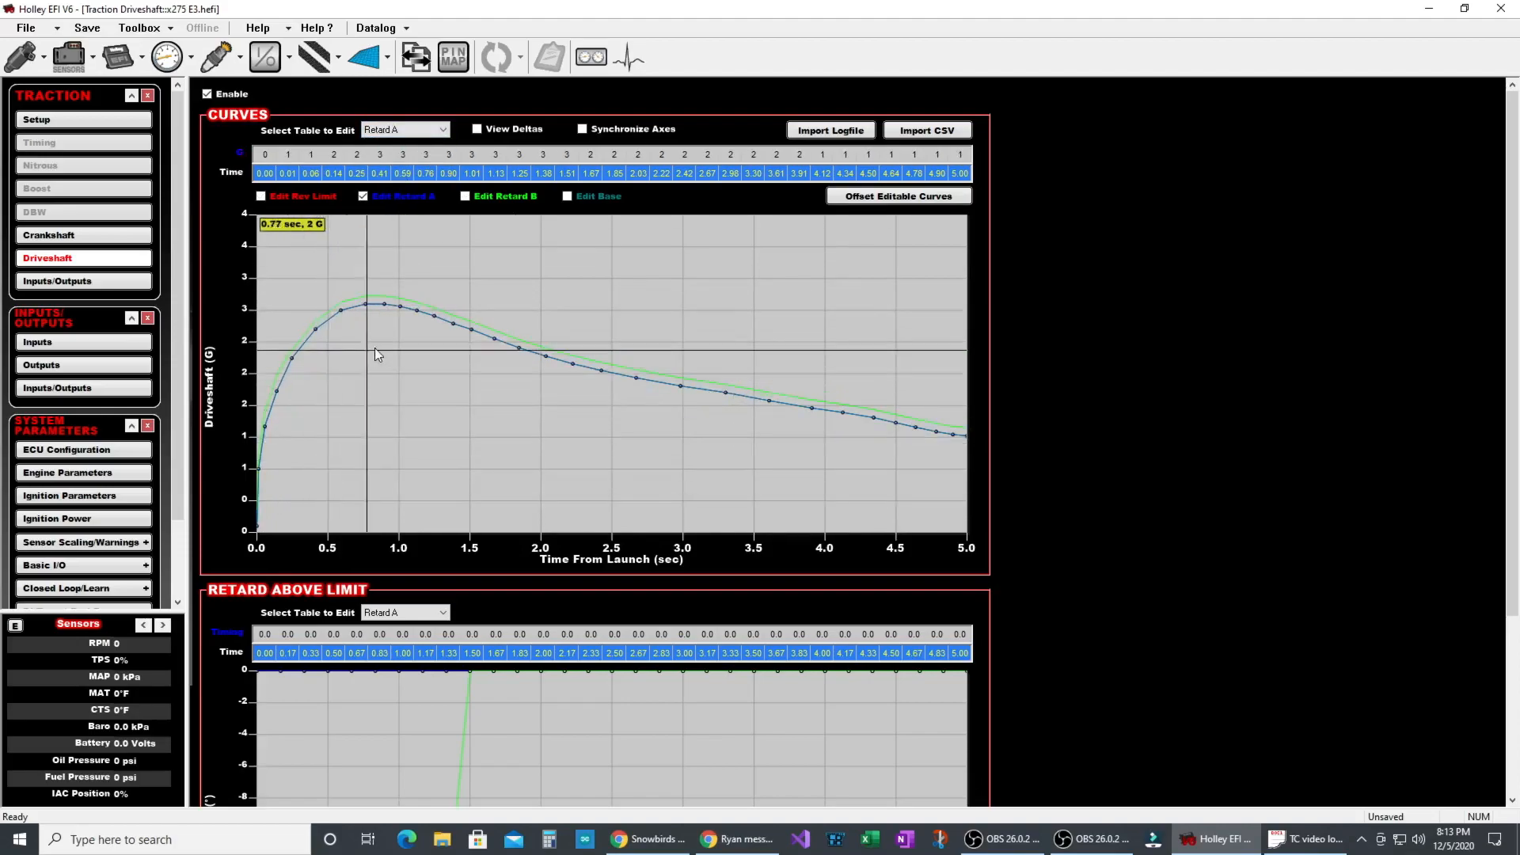
- Show Retard B in Retard Above Limit, pulling 15° through 1.33 s
scroll(down, 3)
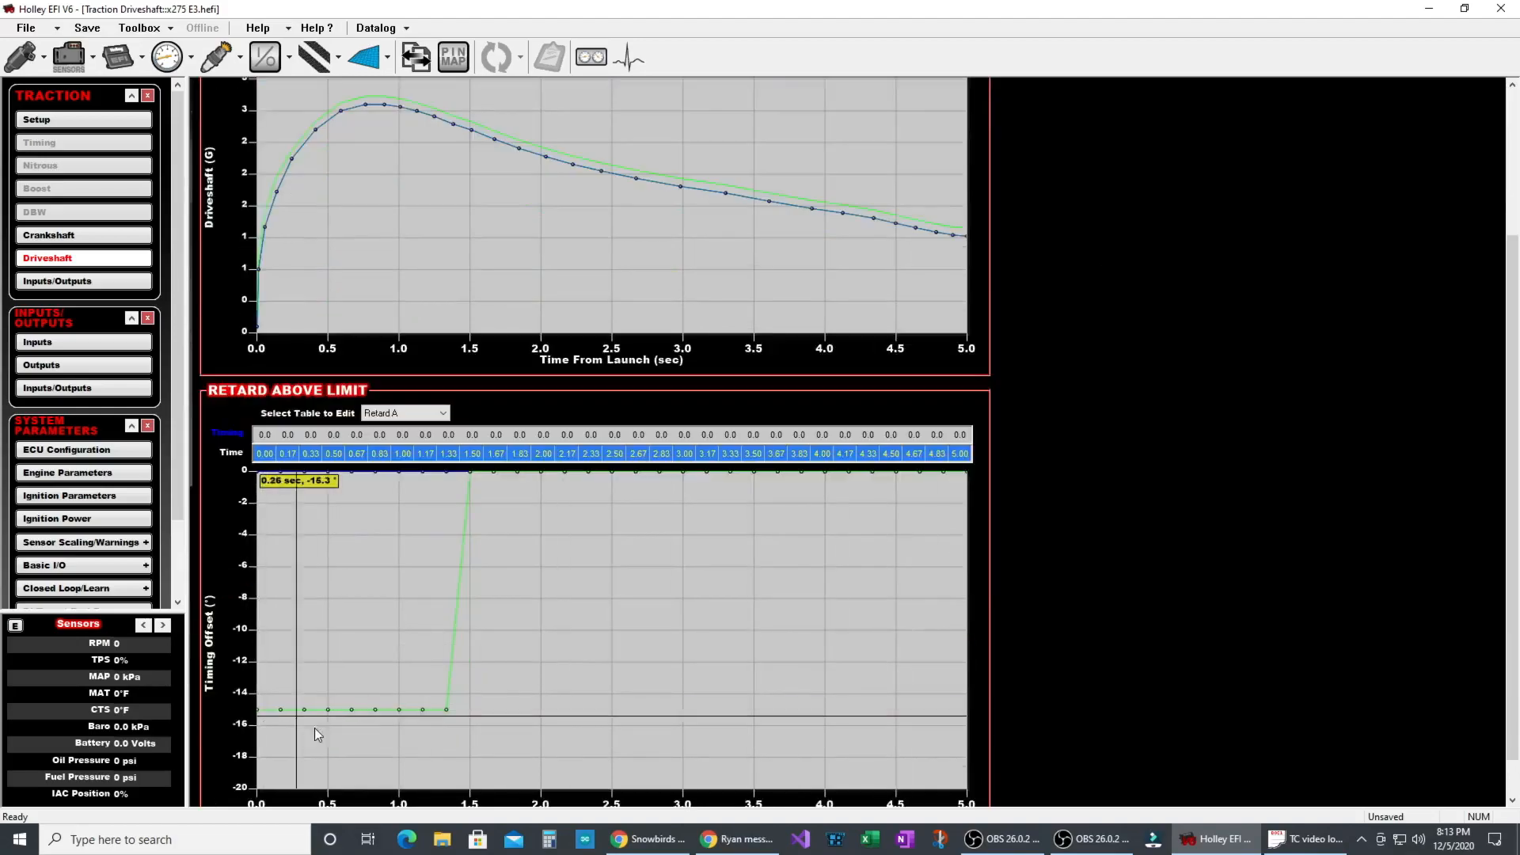
click(404, 413)
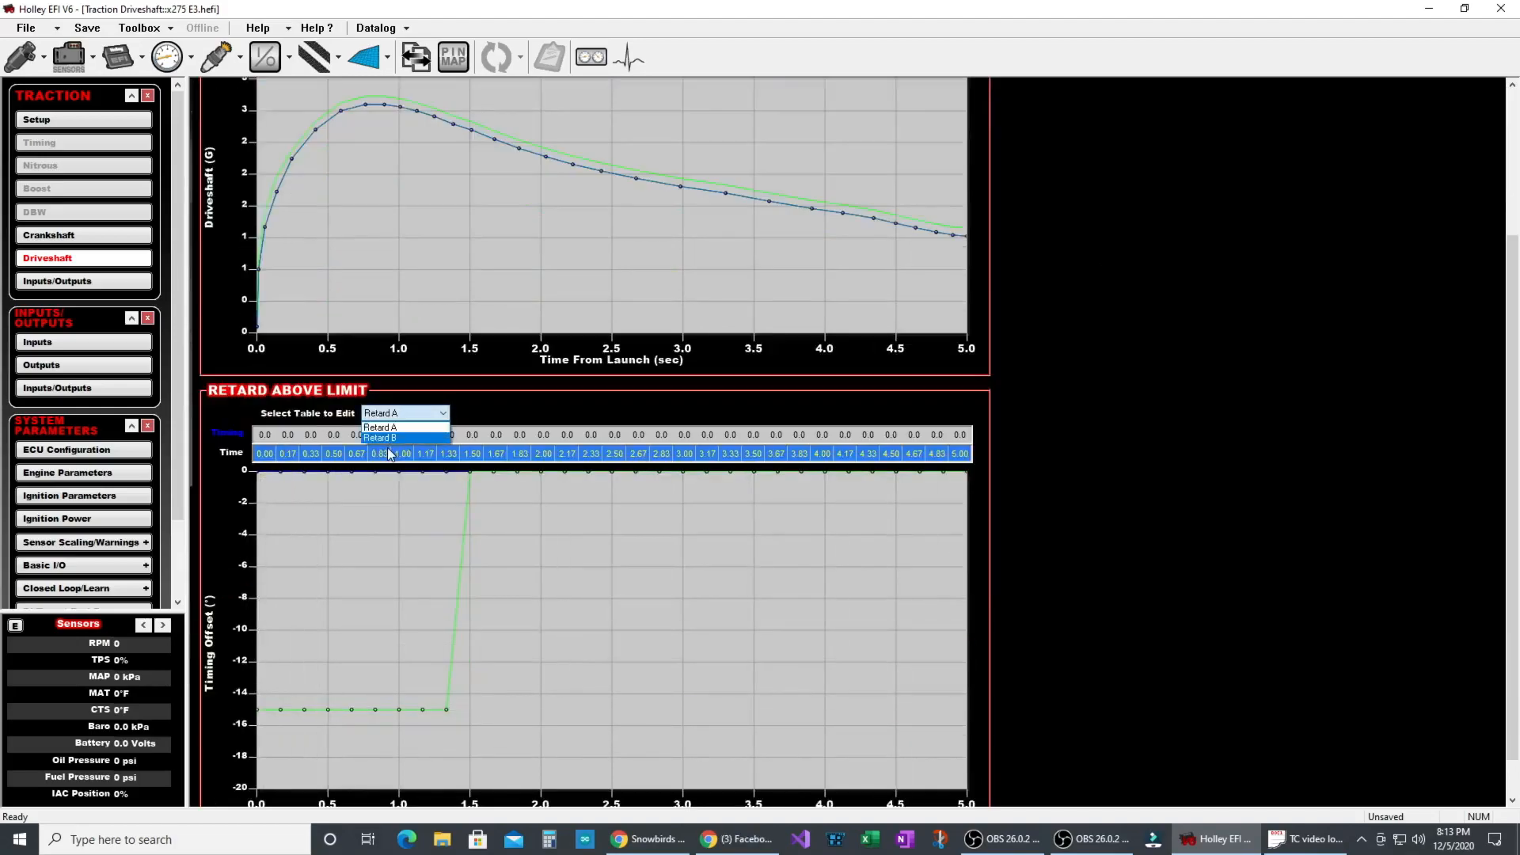
click(379, 437)
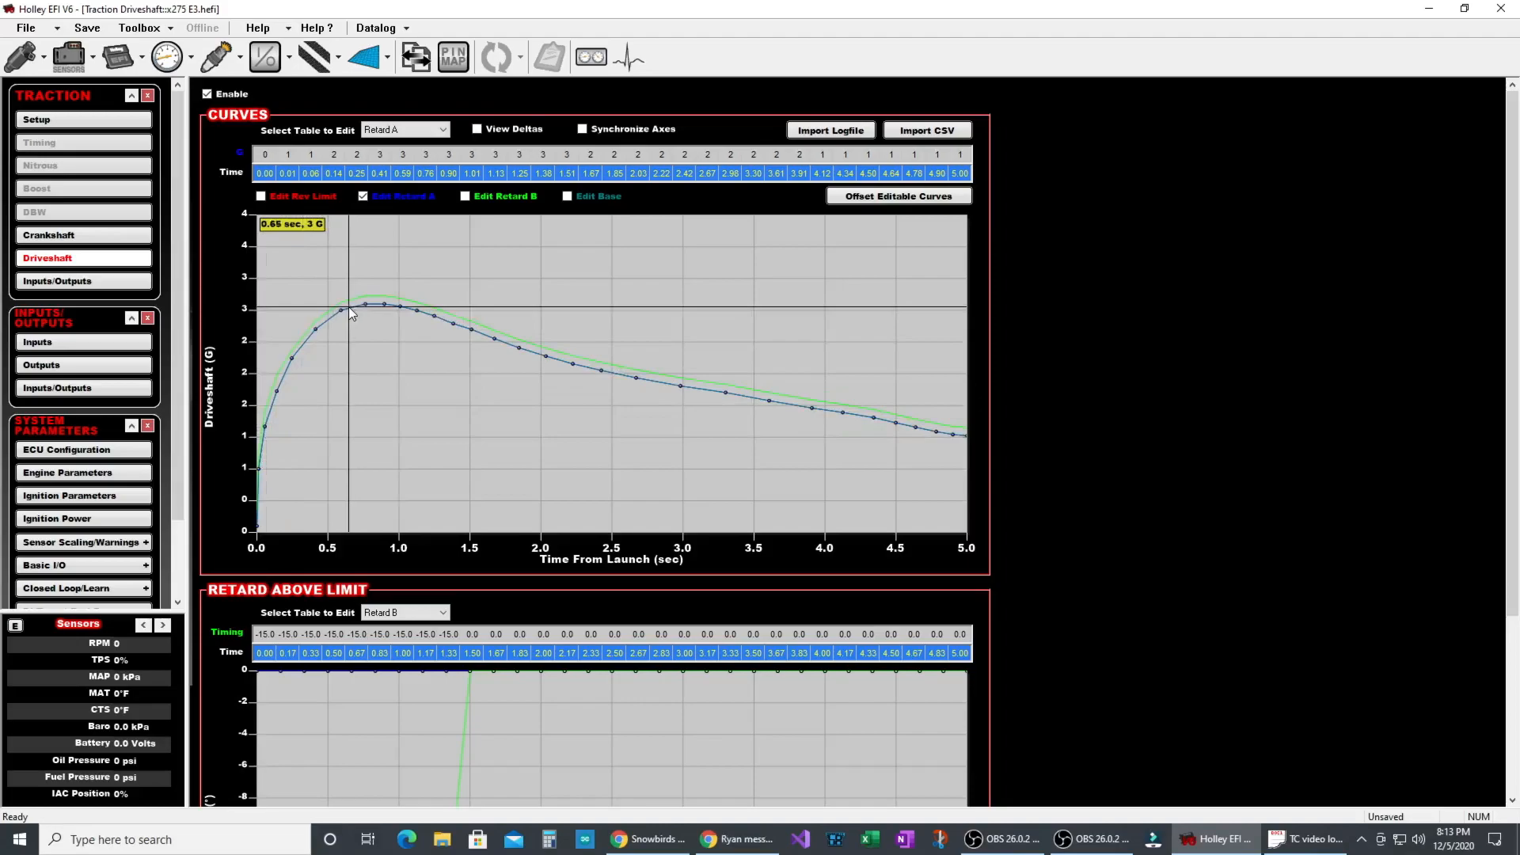
mouse_move(501, 329)
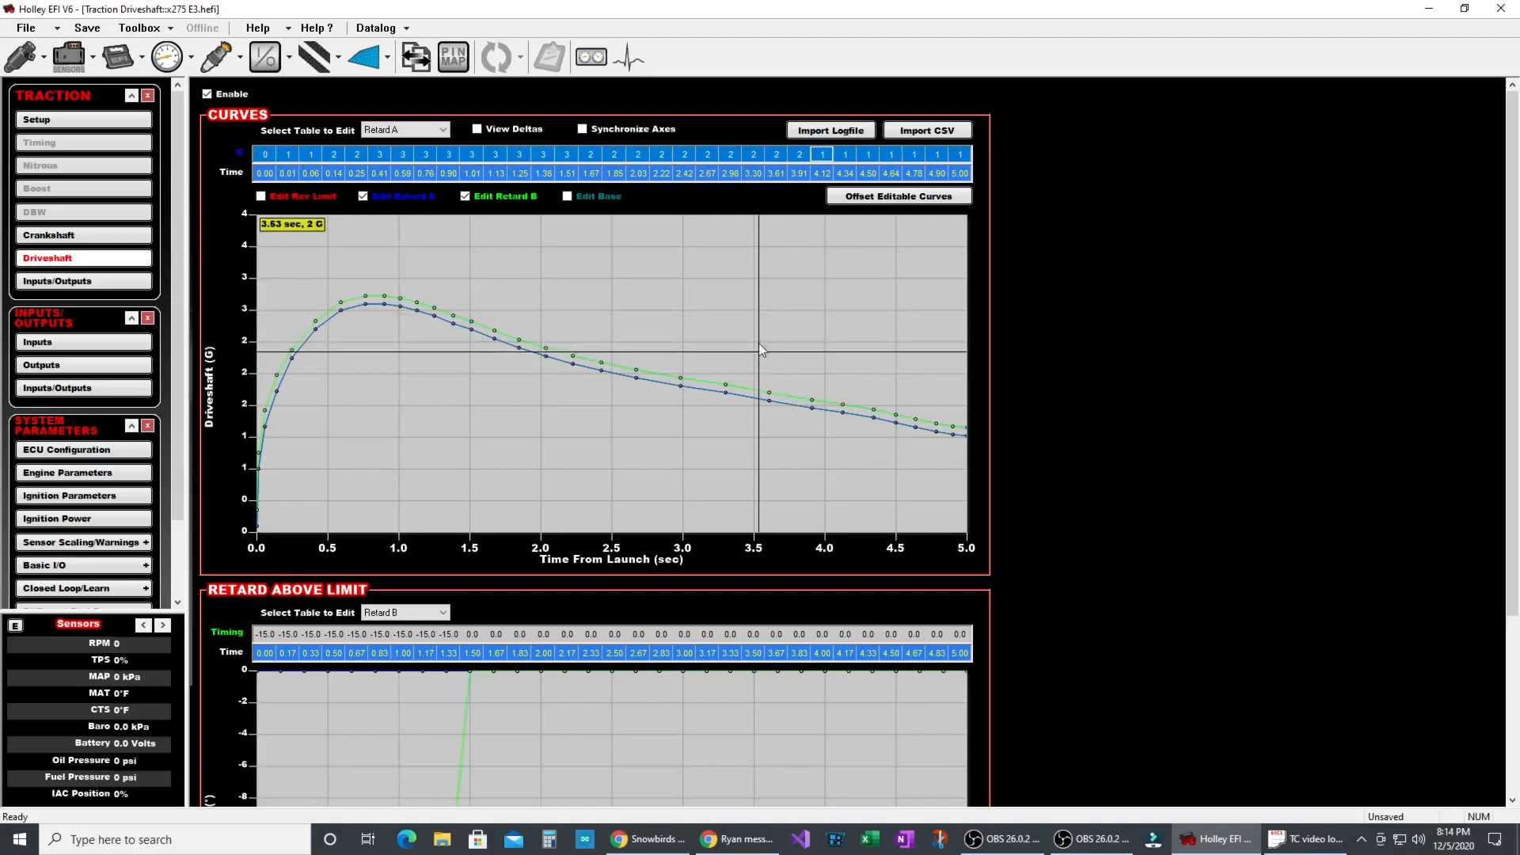
mouse_move(303, 268)
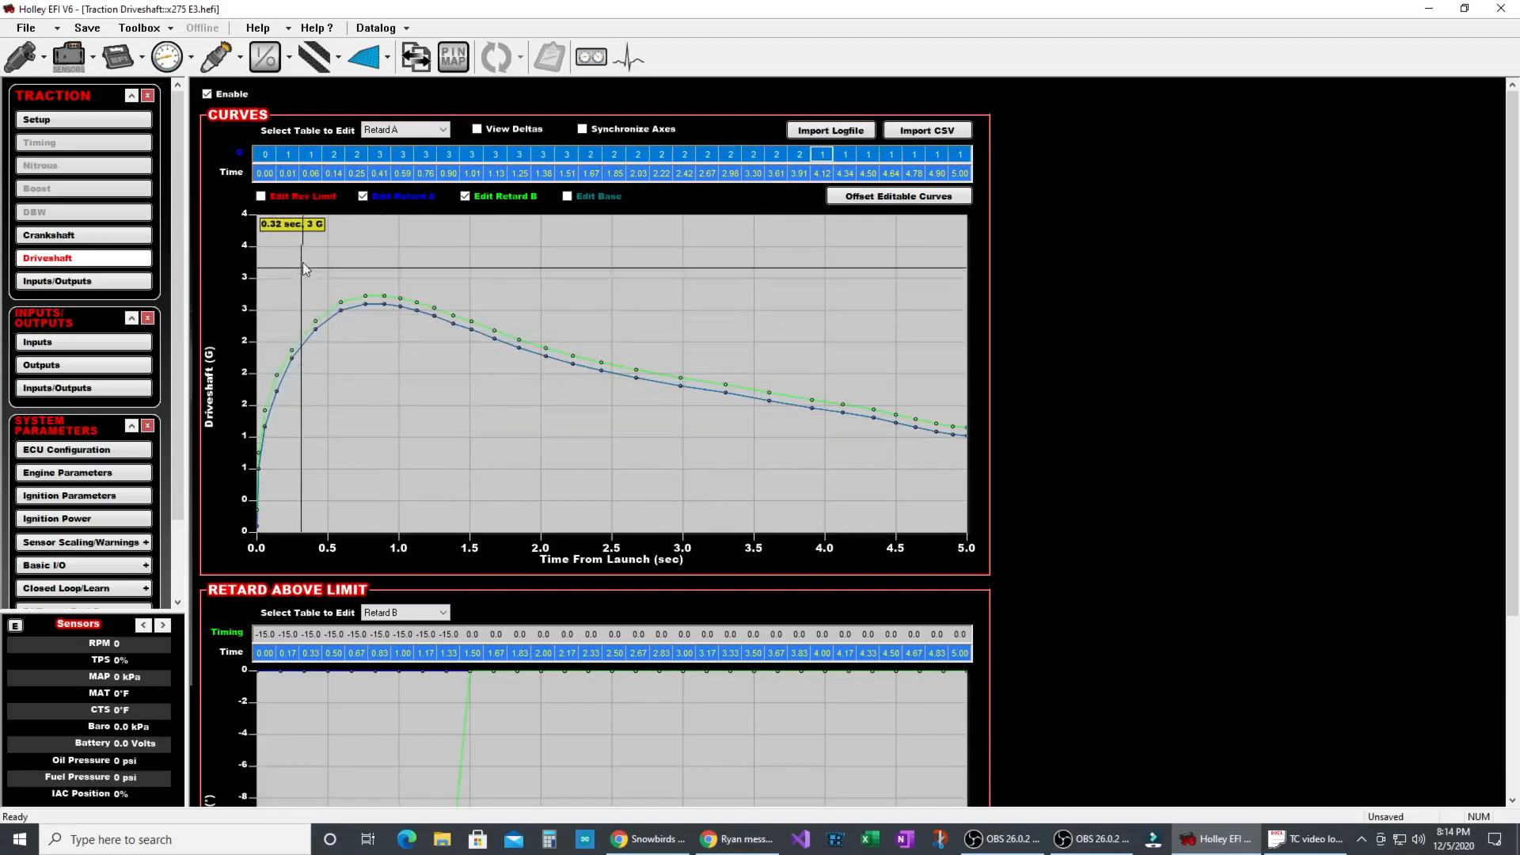
mouse_move(275, 324)
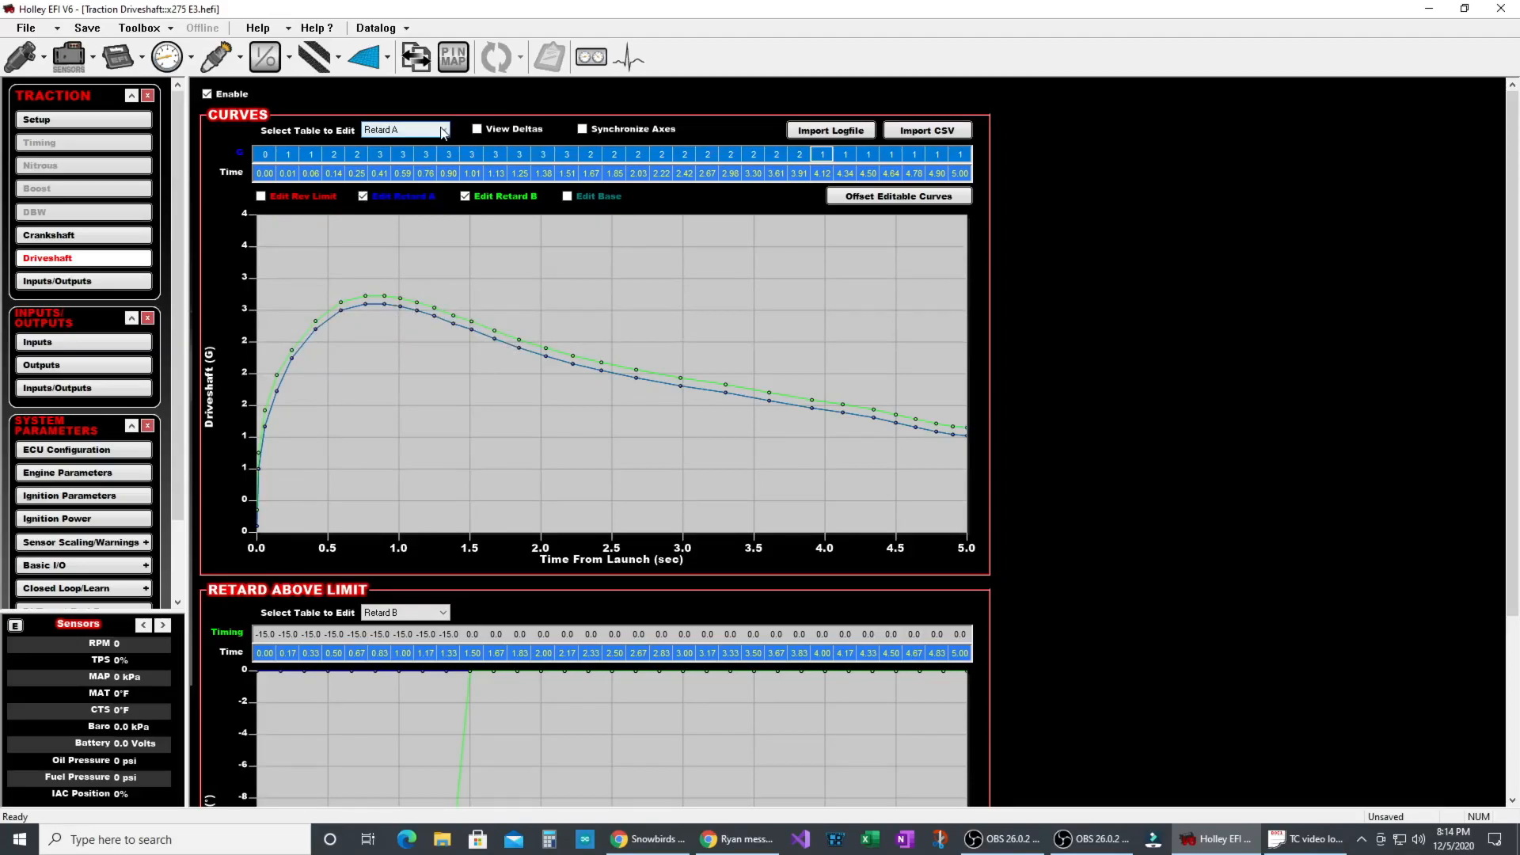
- Import the recorded datalog to overlay driveshaft G points on the Retard A and B curves
click(565, 155)
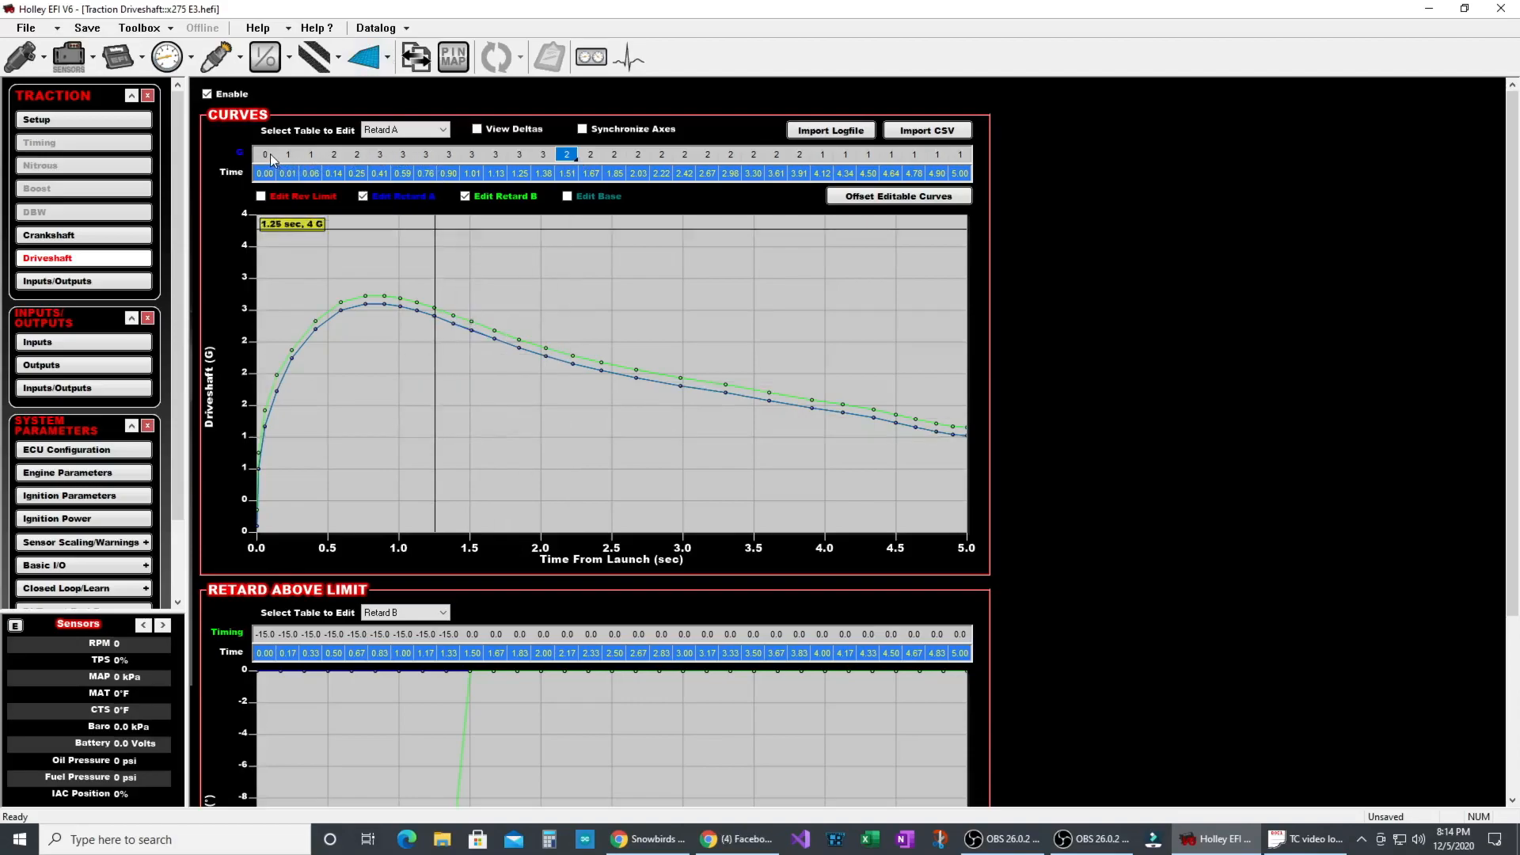
click(936, 154)
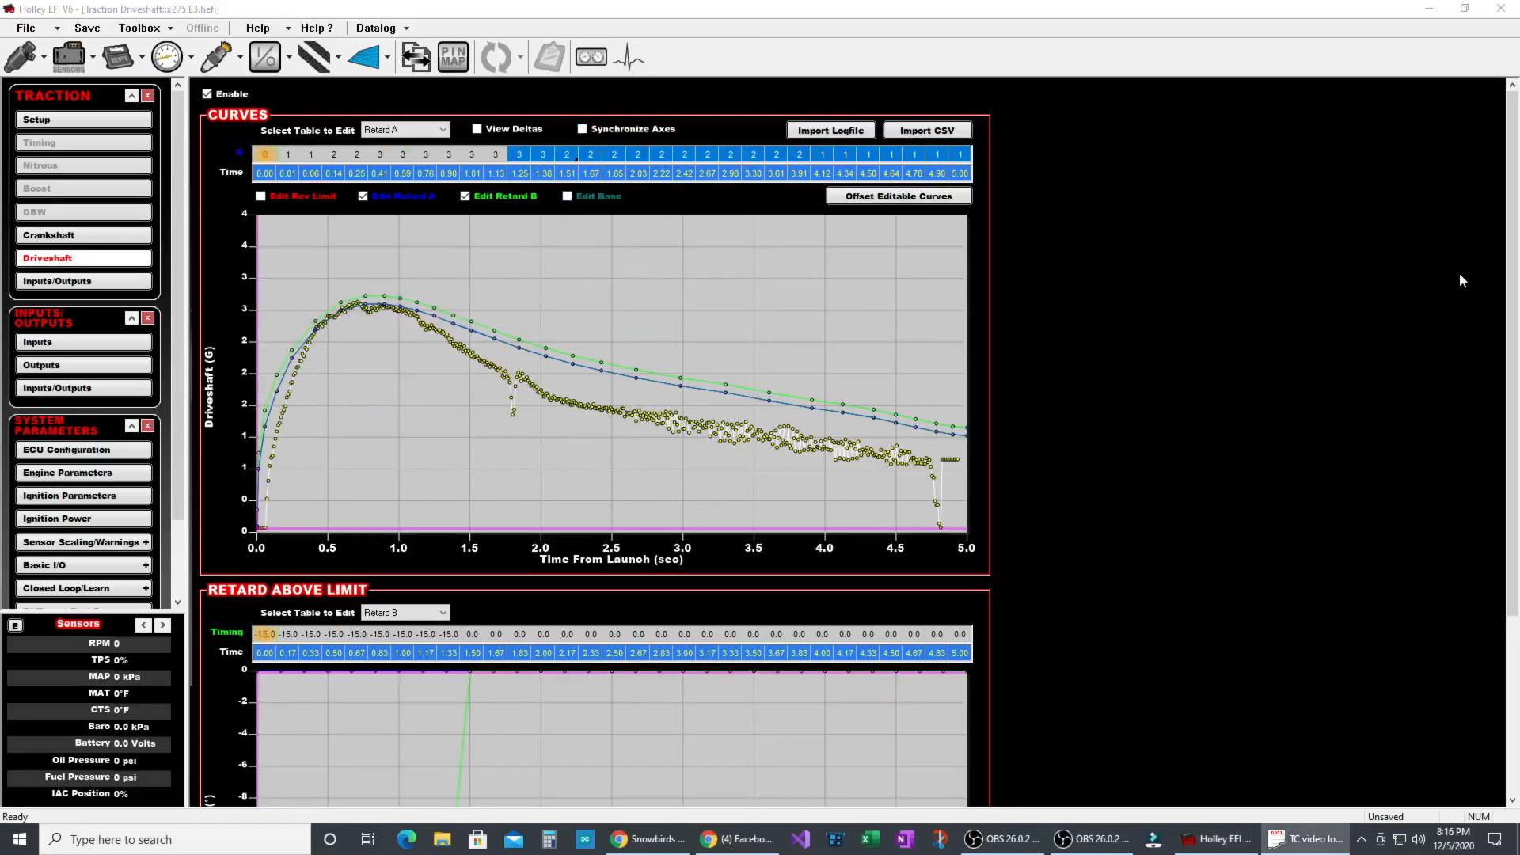
mouse_move(349, 509)
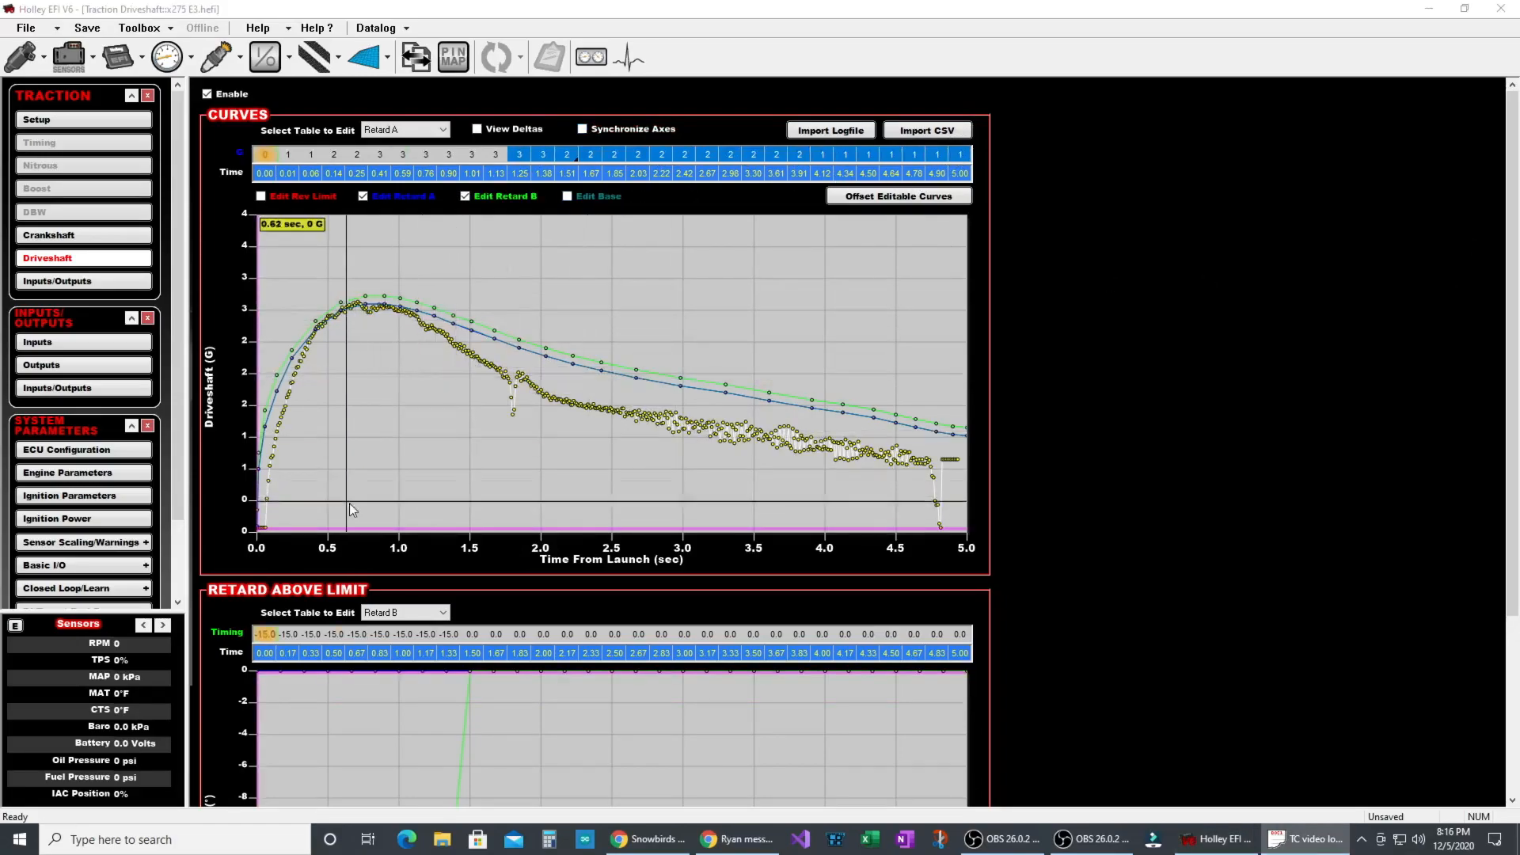
mouse_move(281, 509)
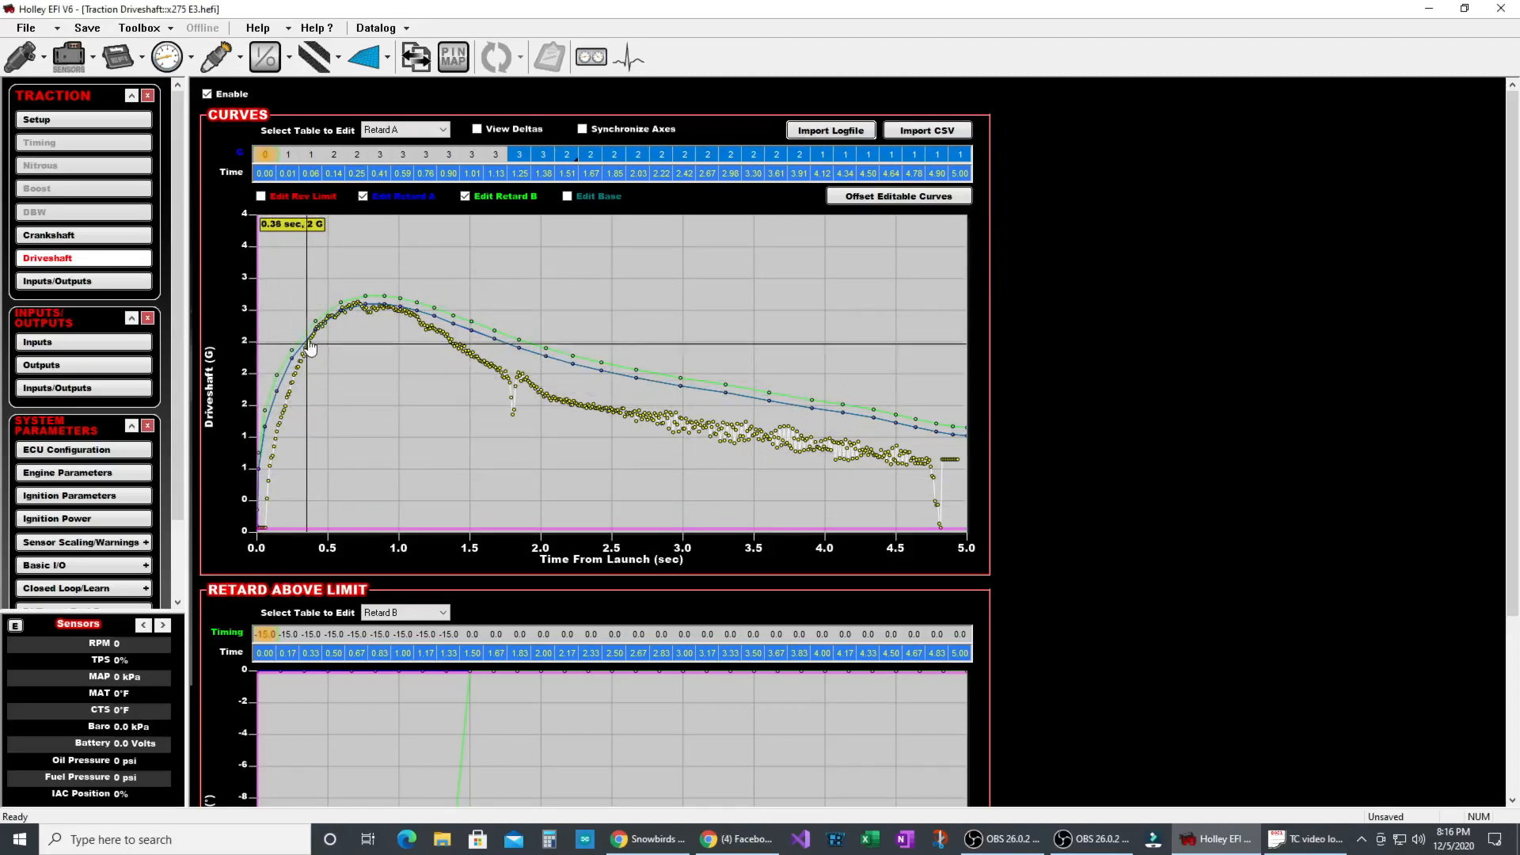
mouse_move(380, 308)
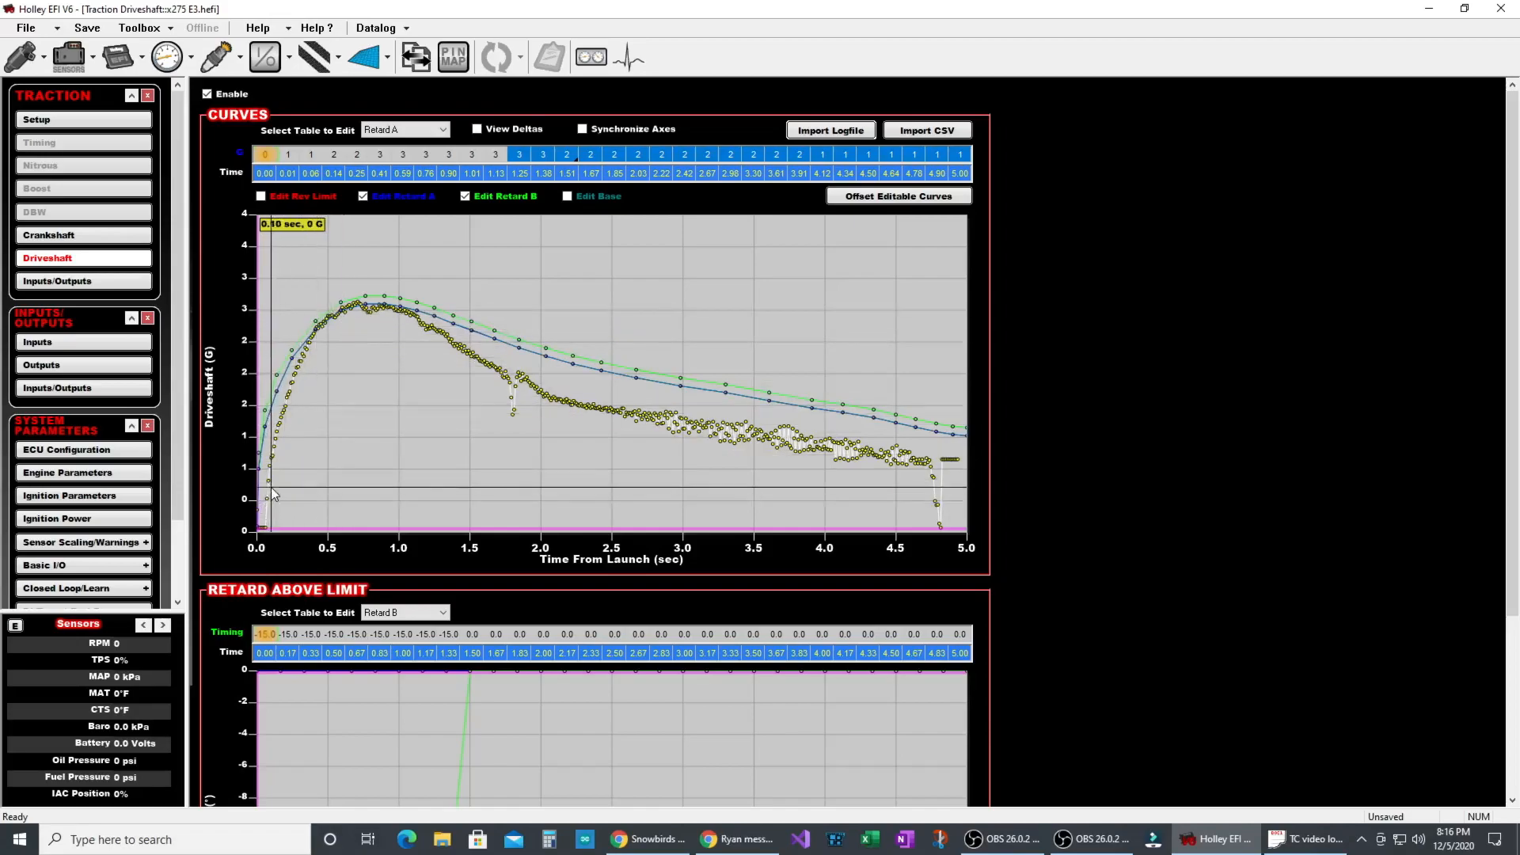
mouse_move(289, 429)
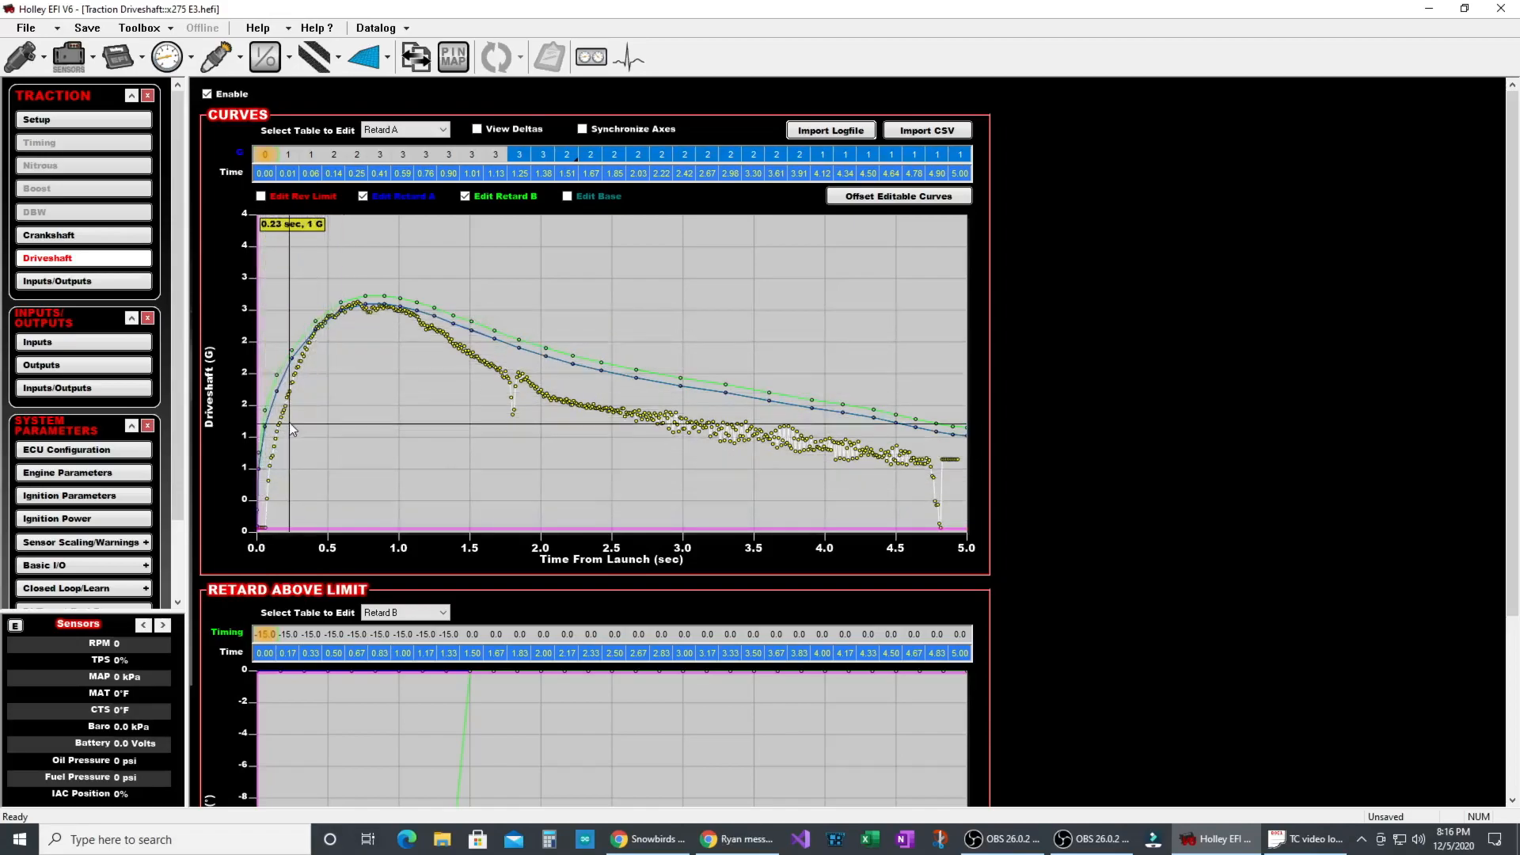
mouse_move(427, 329)
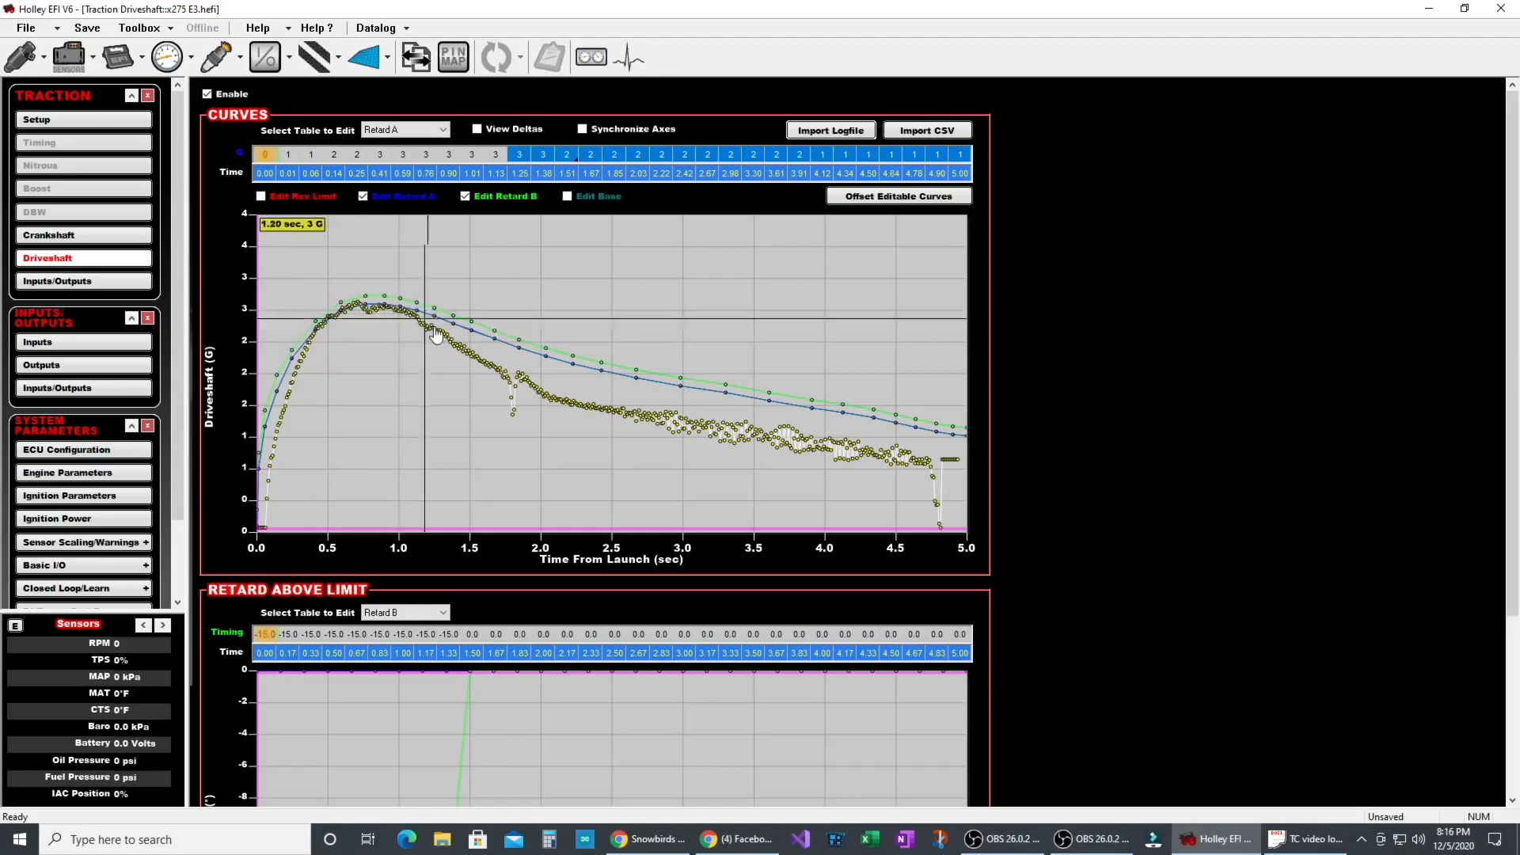
mouse_move(414, 320)
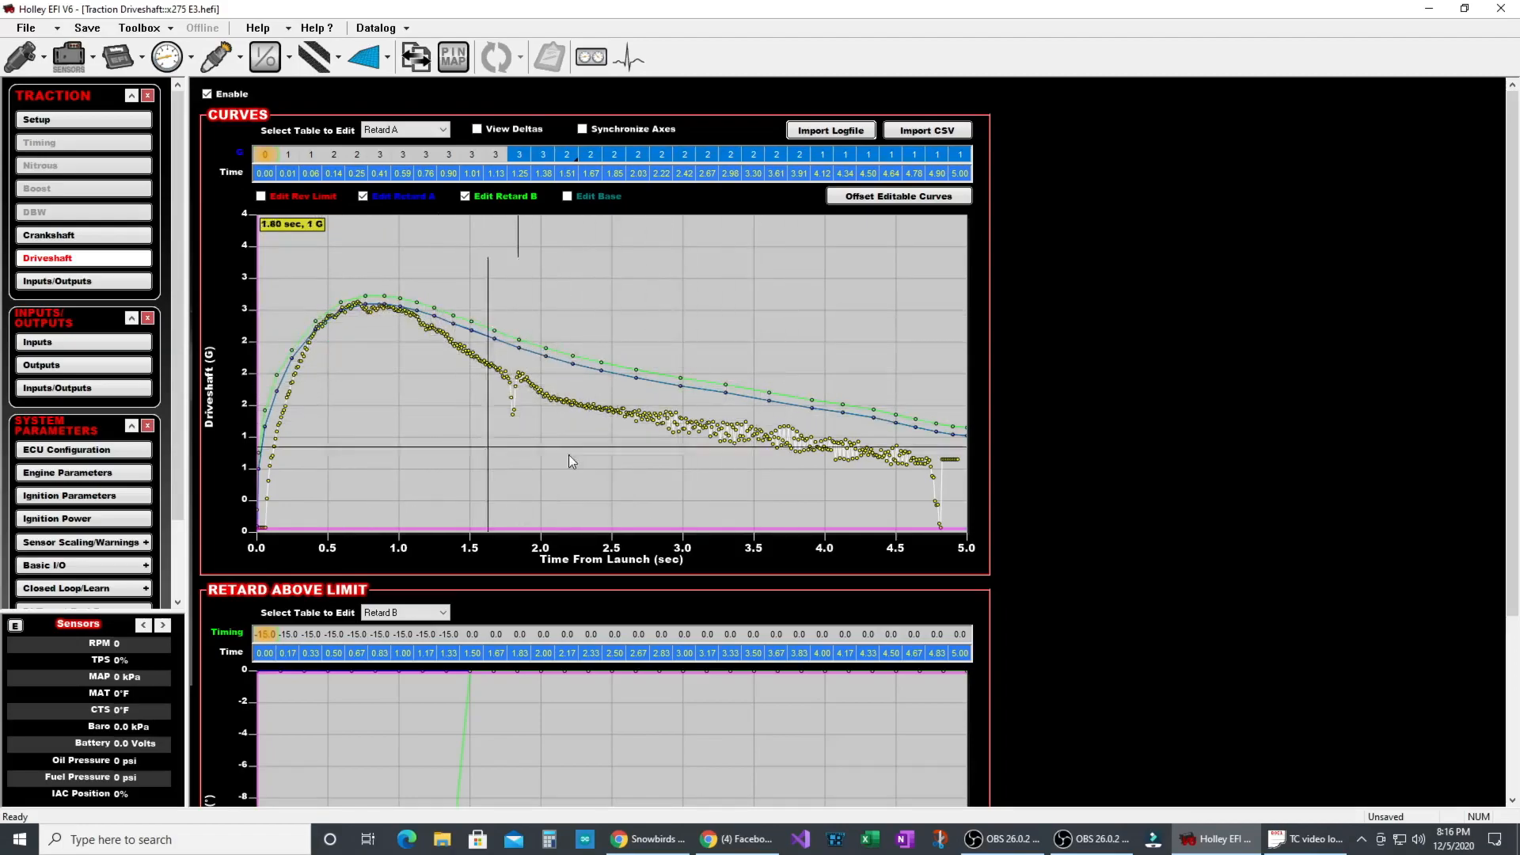
- Bring up TC video log.dl in Holley EFI Datalogger to review its RPM, TPS, MAP and G traces
click(1313, 838)
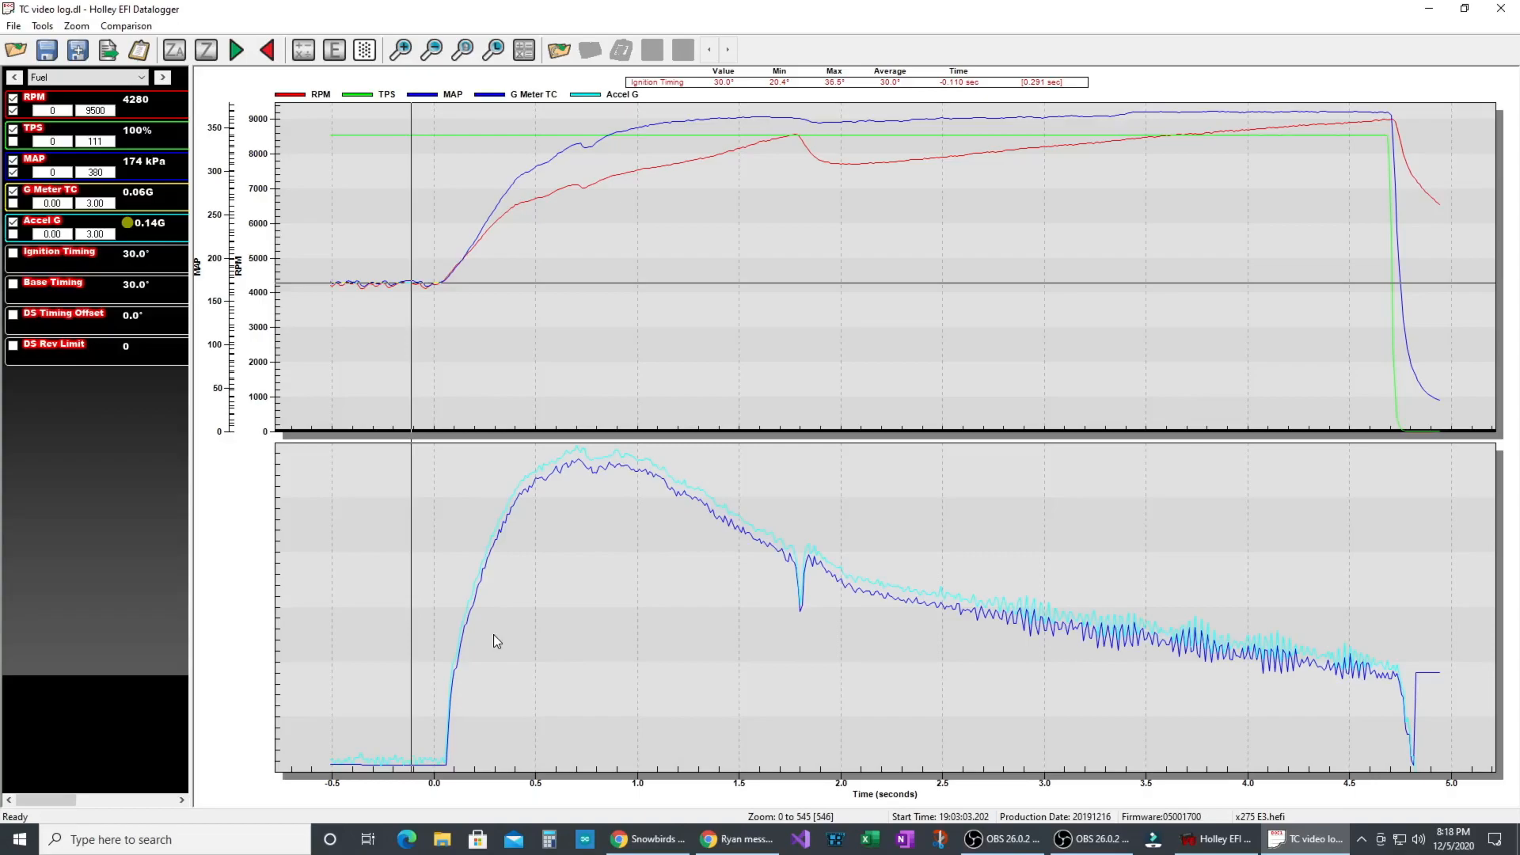
mouse_move(630, 152)
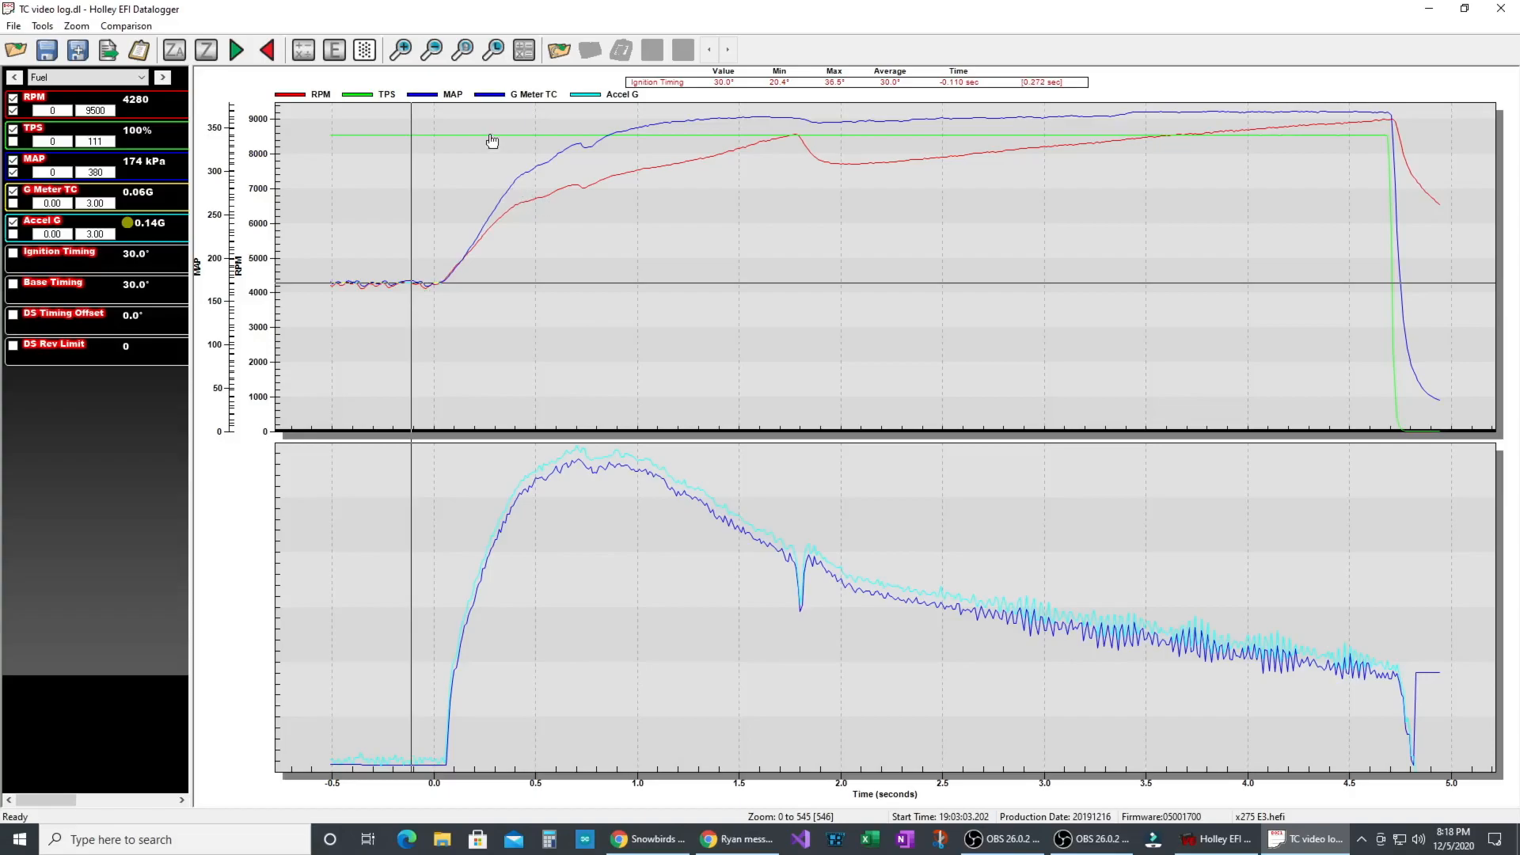
mouse_move(359, 287)
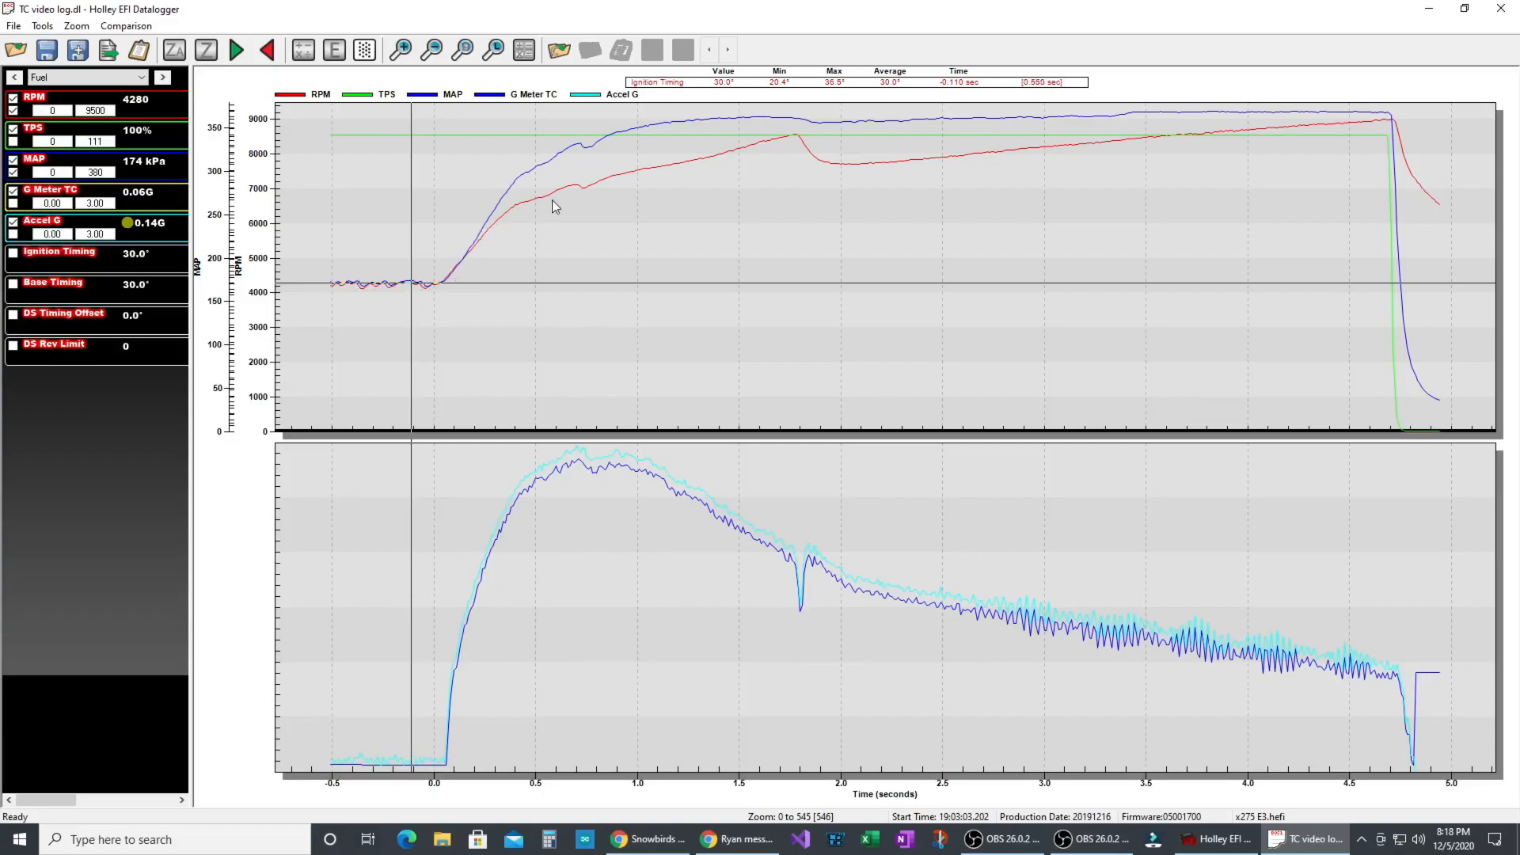
mouse_move(591, 482)
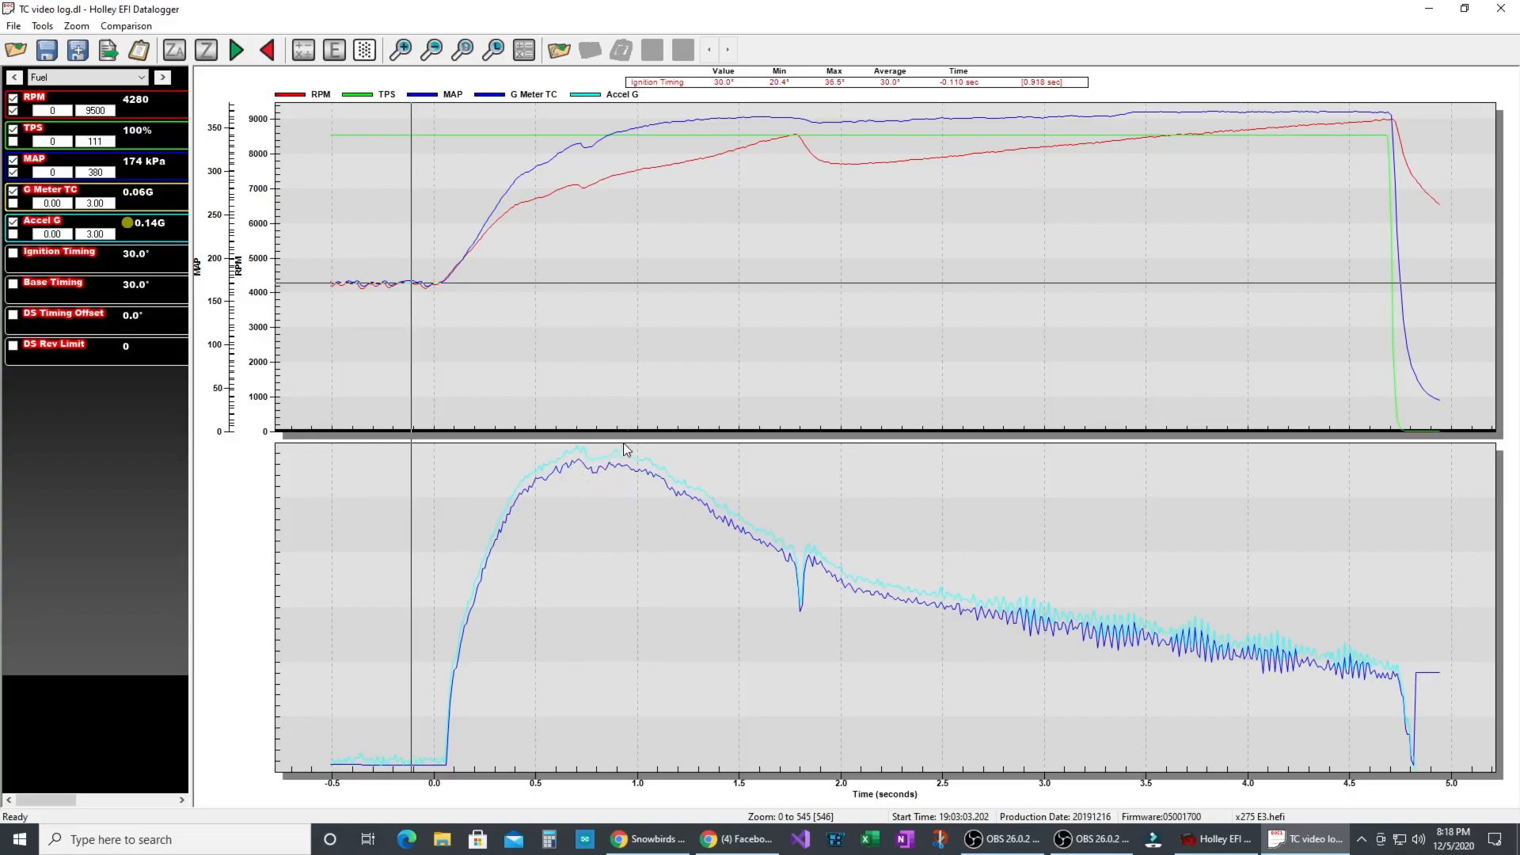
mouse_move(601, 316)
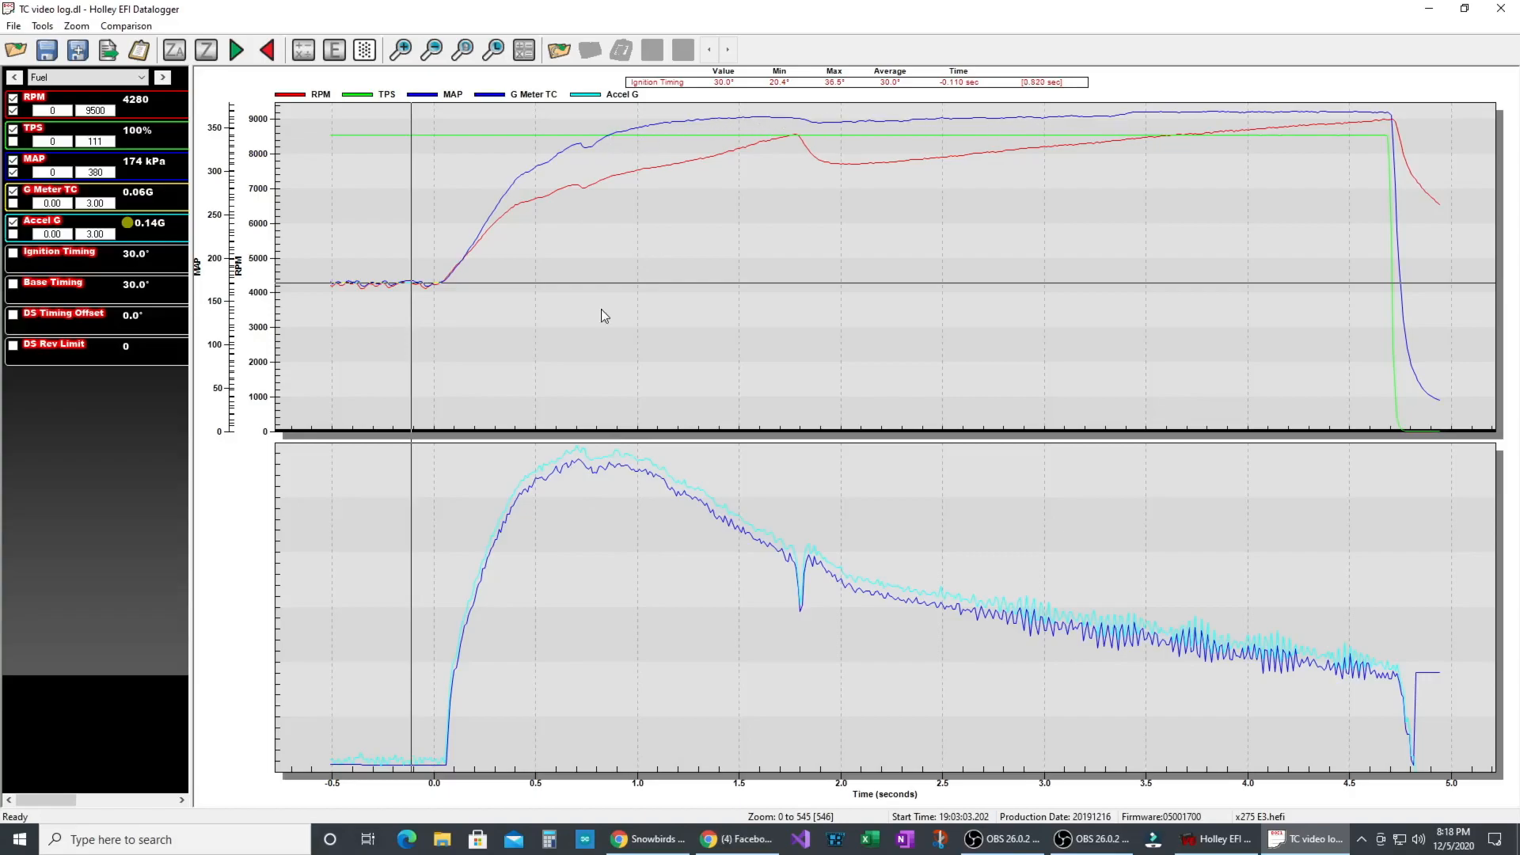
mouse_move(604, 293)
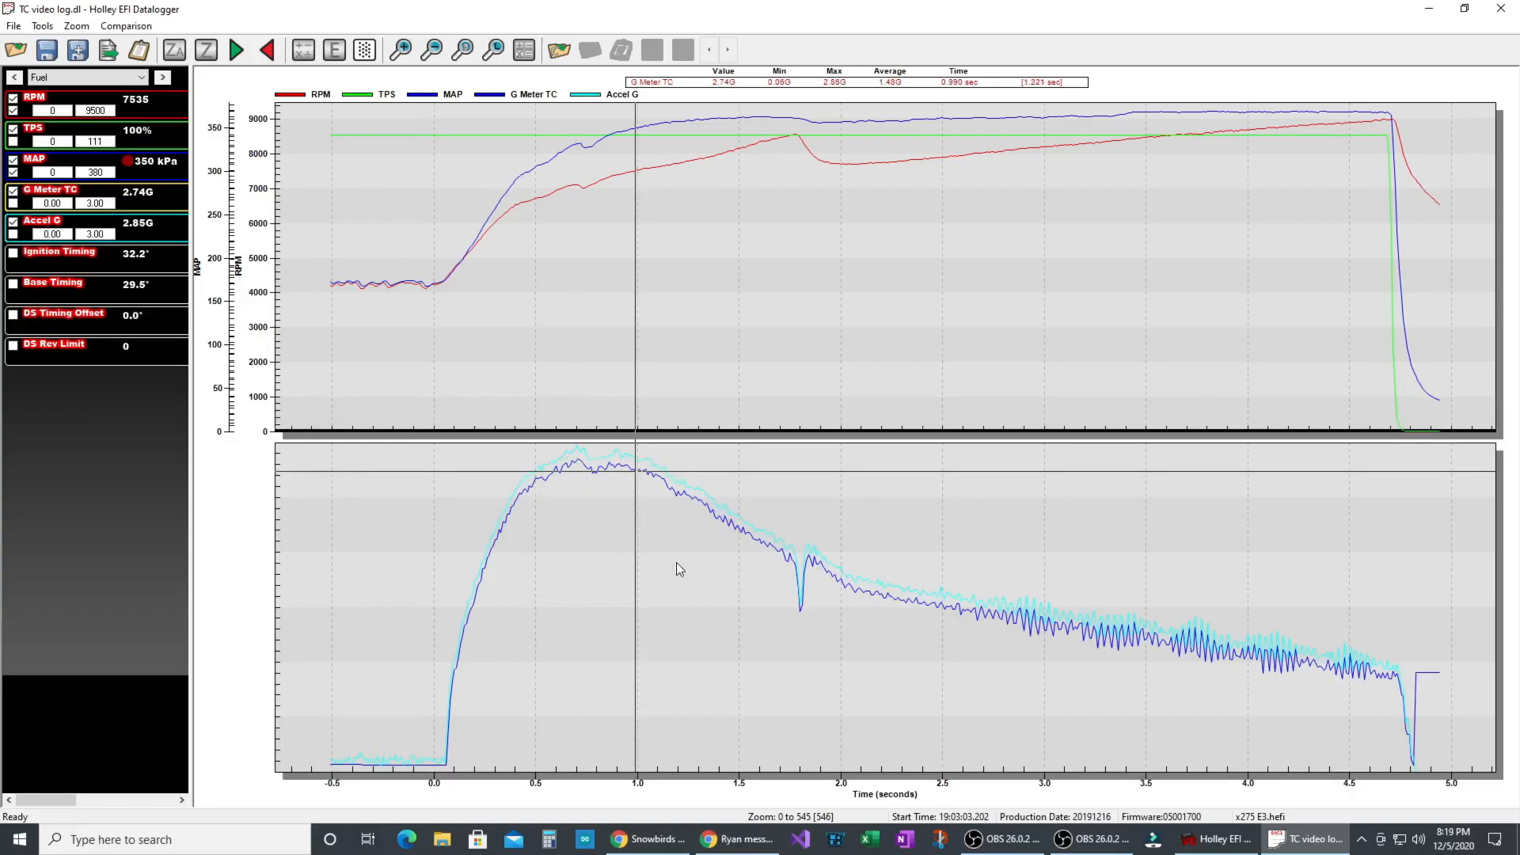
mouse_move(692, 471)
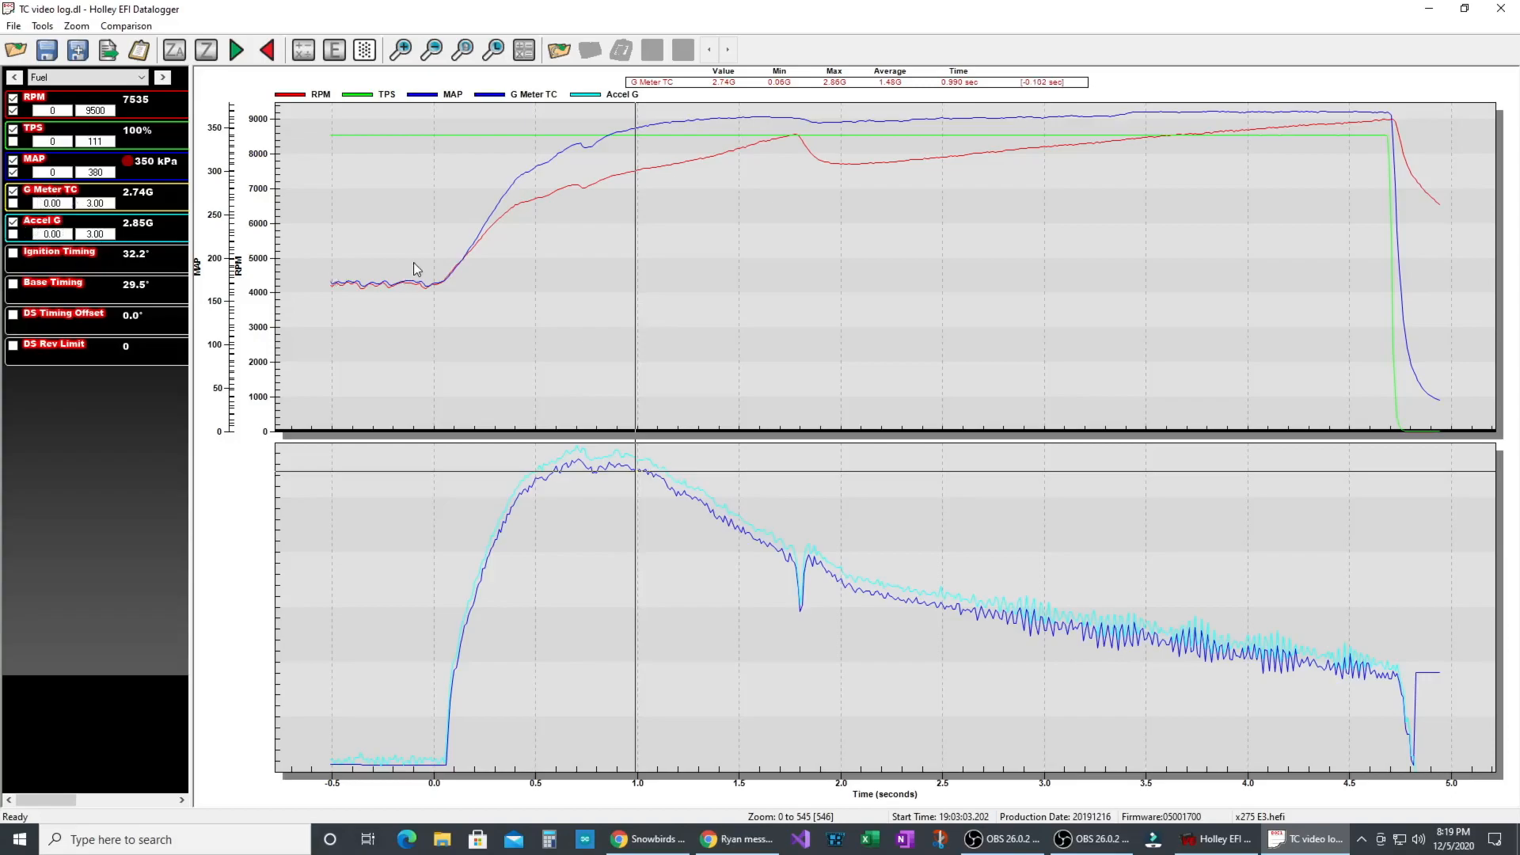
- Add the Ignition Timing and DS Timing Offset channels to the datalogger graphs
click(13, 259)
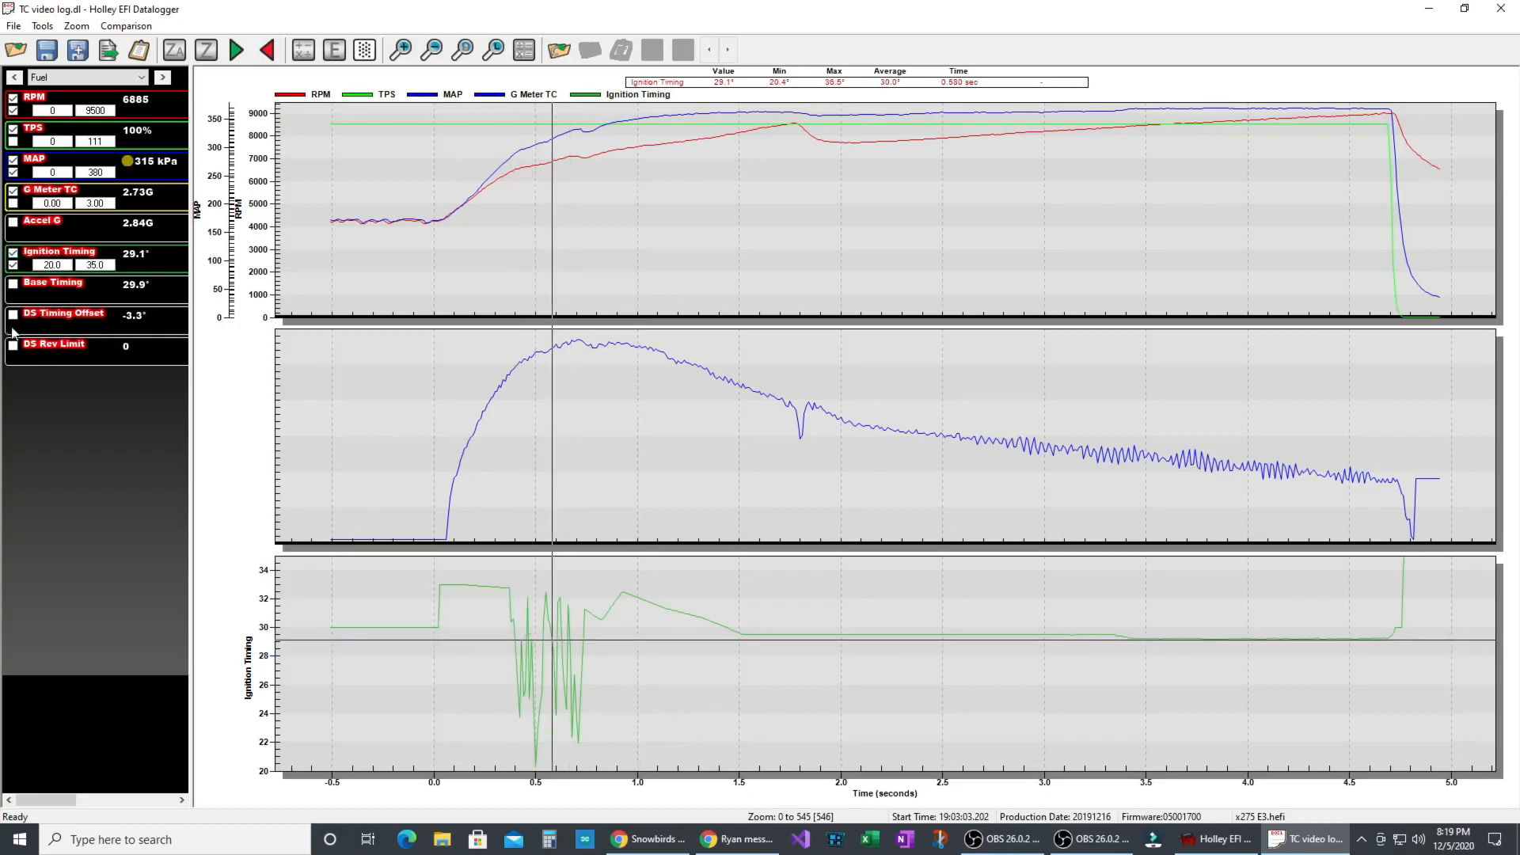
click(13, 327)
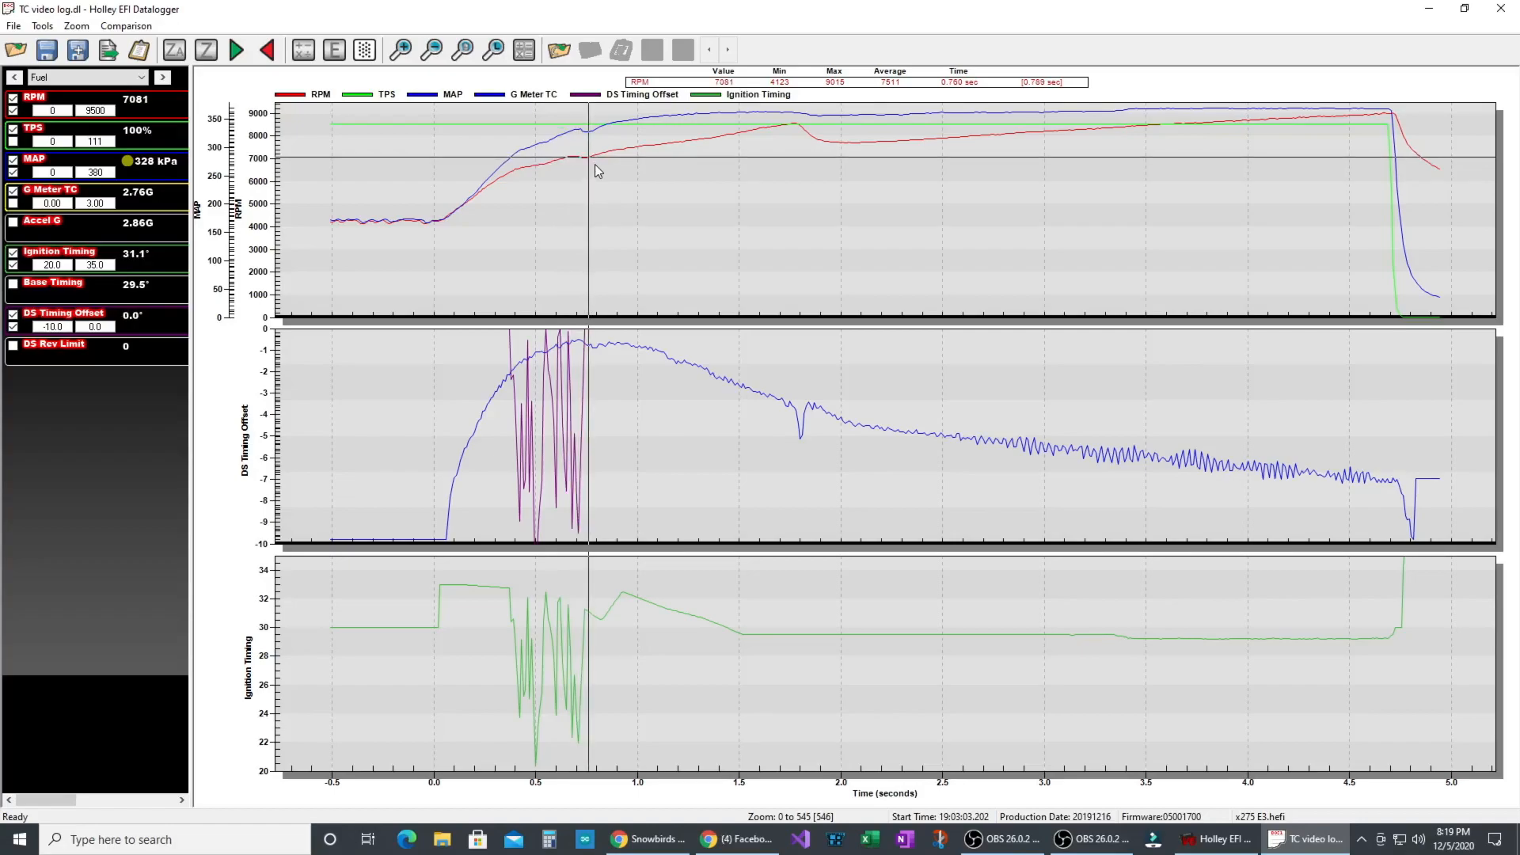
mouse_move(619, 216)
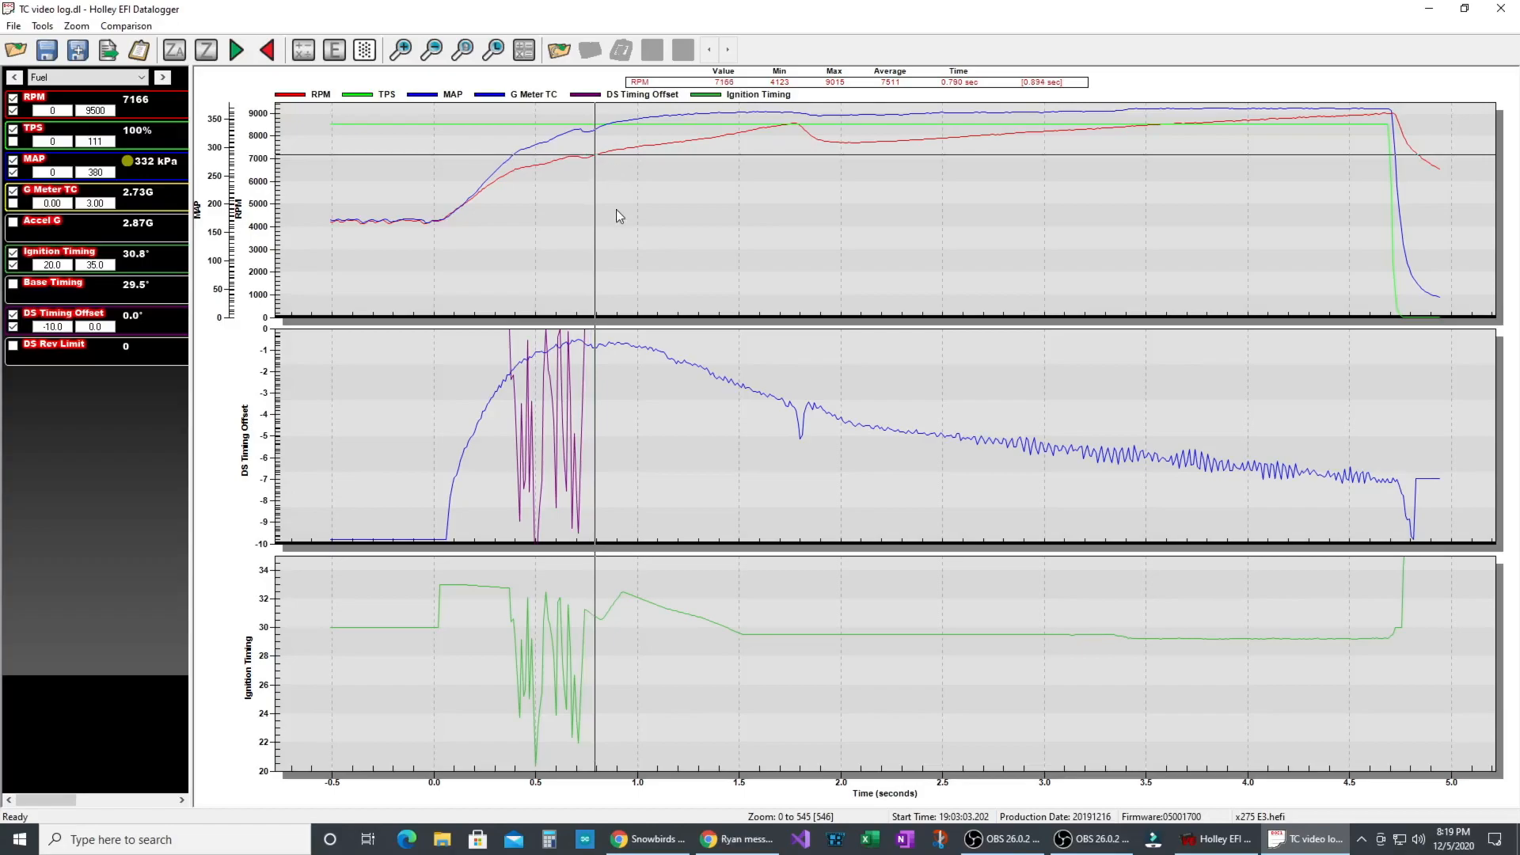